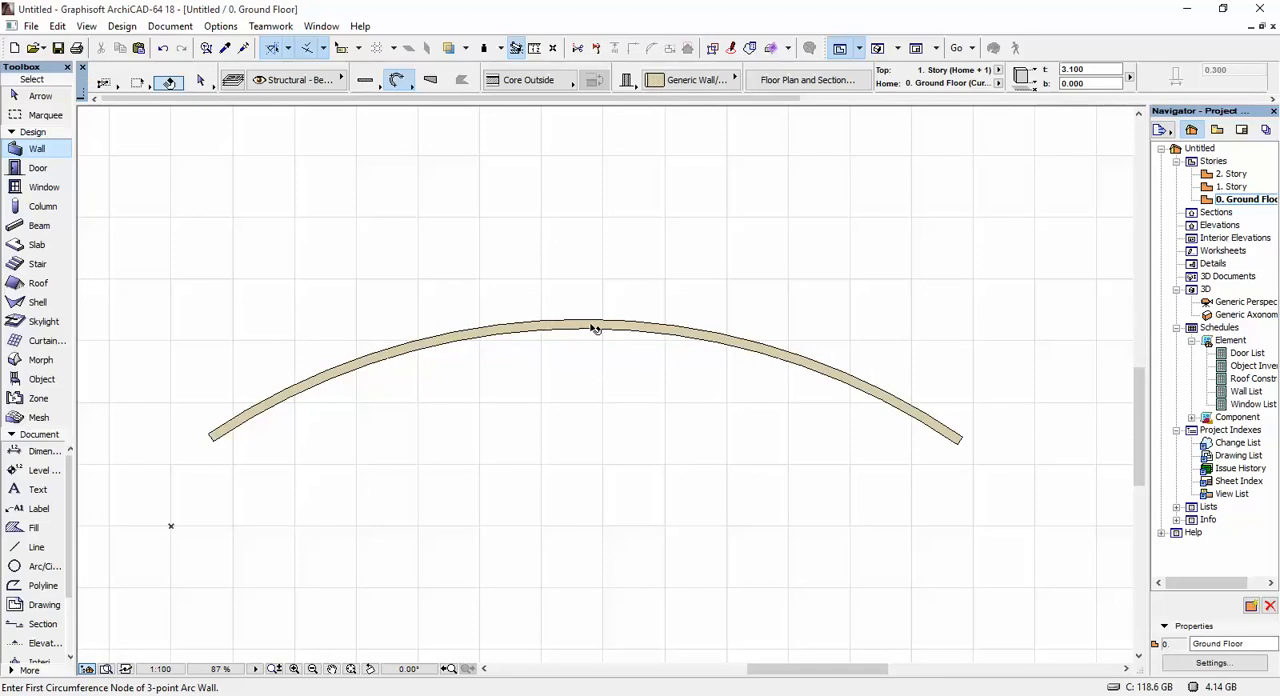
Draw eight irregular triangular polylines with the Line tool just below the arc wall.
left_click(595, 325)
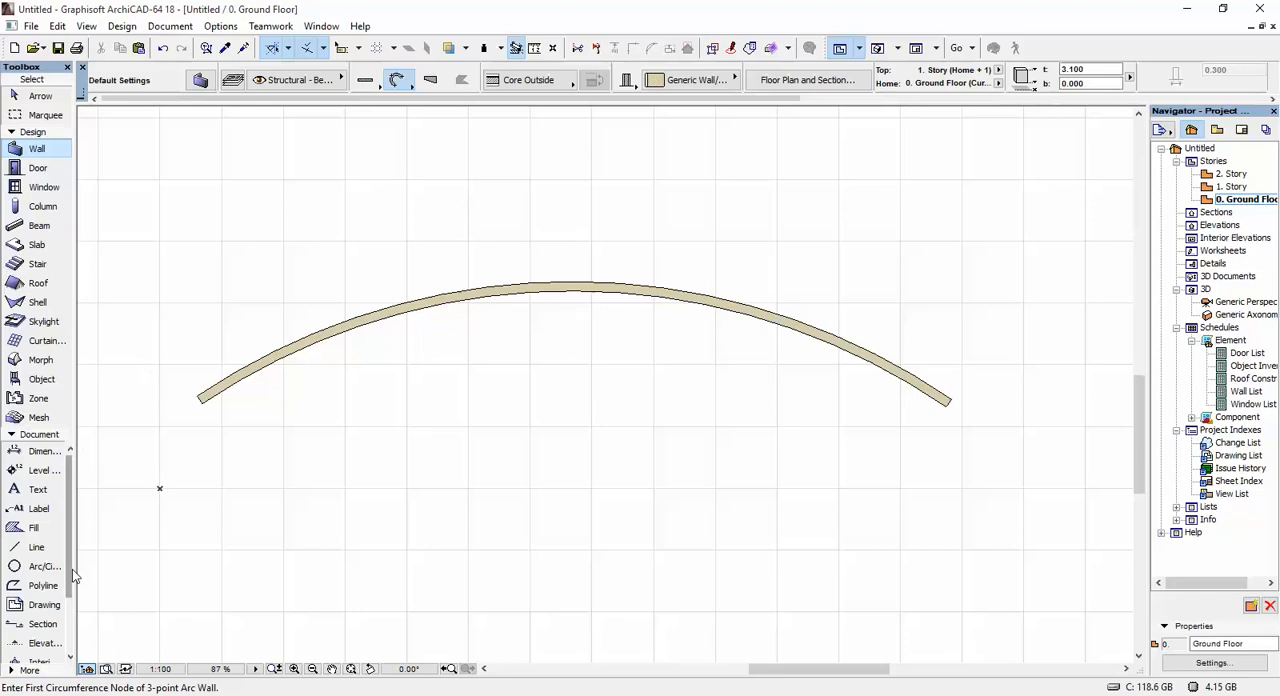
mouse_move(48, 556)
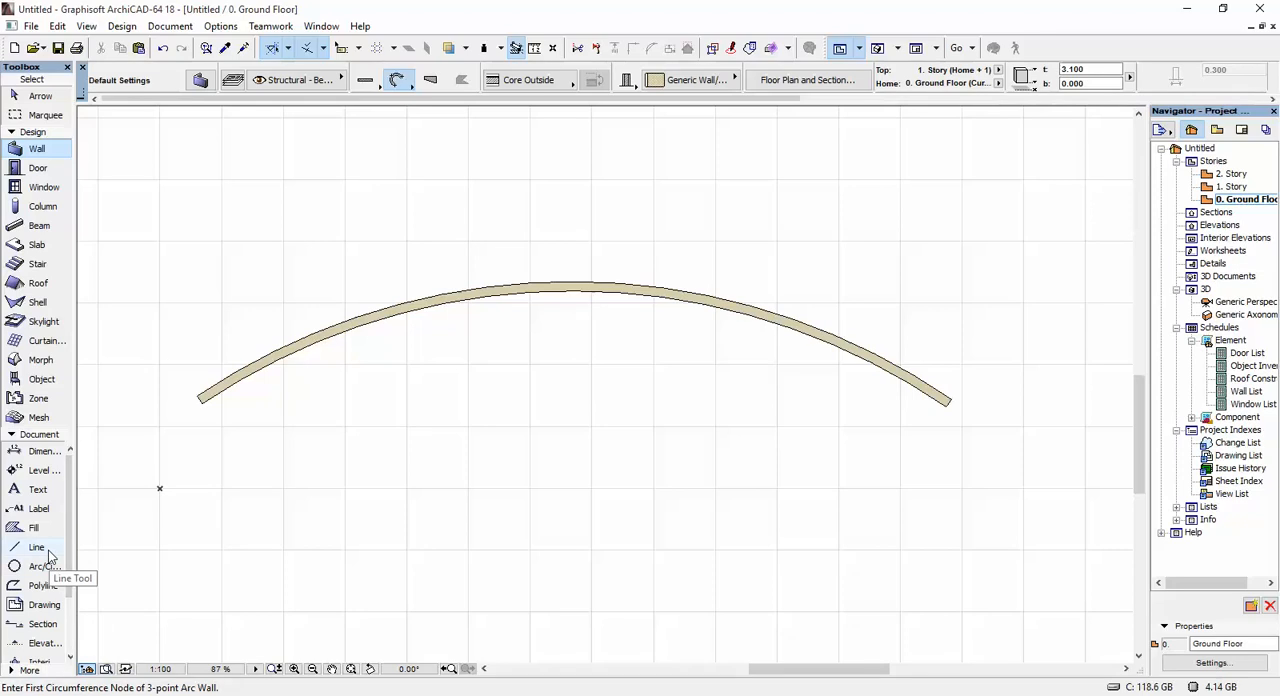
left_click(36, 547)
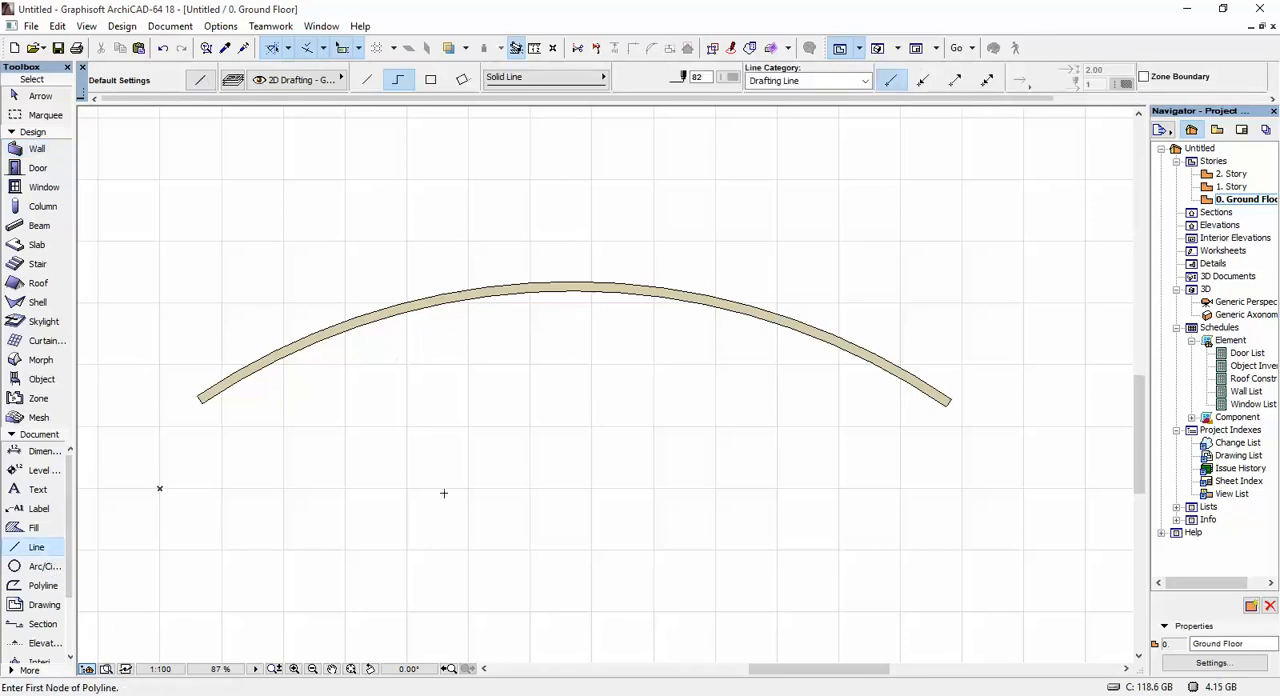
mouse_move(463, 388)
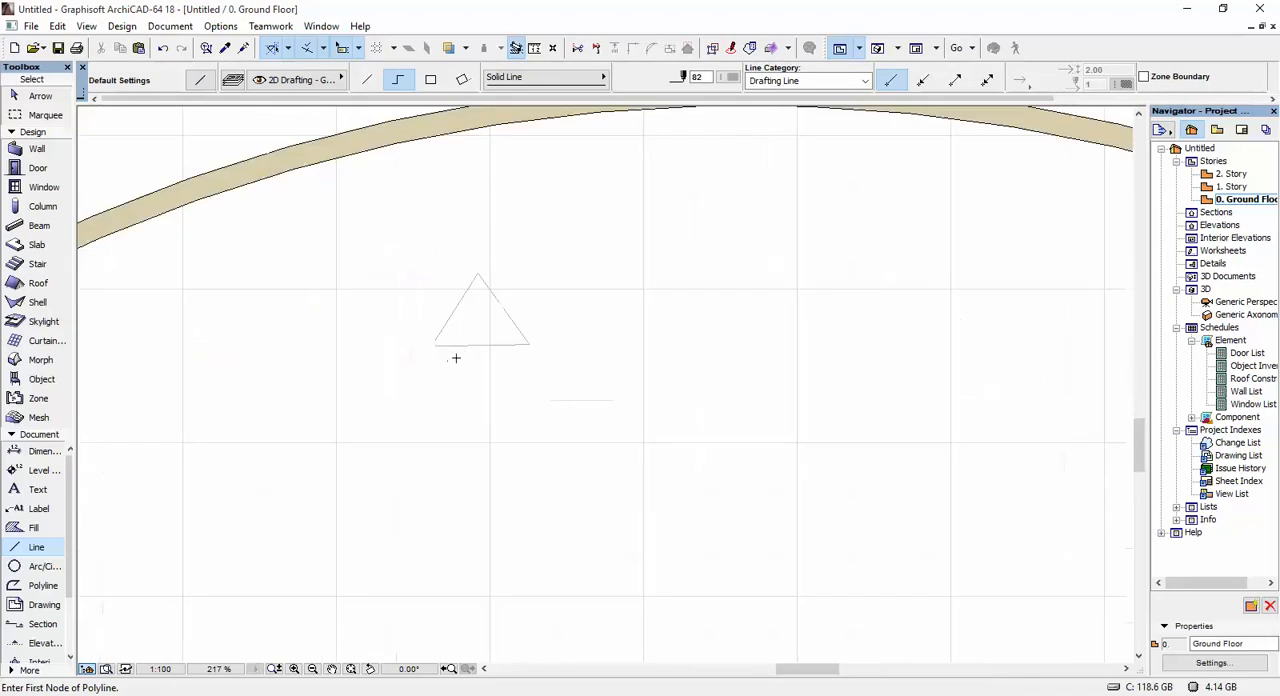
left_click(547, 350)
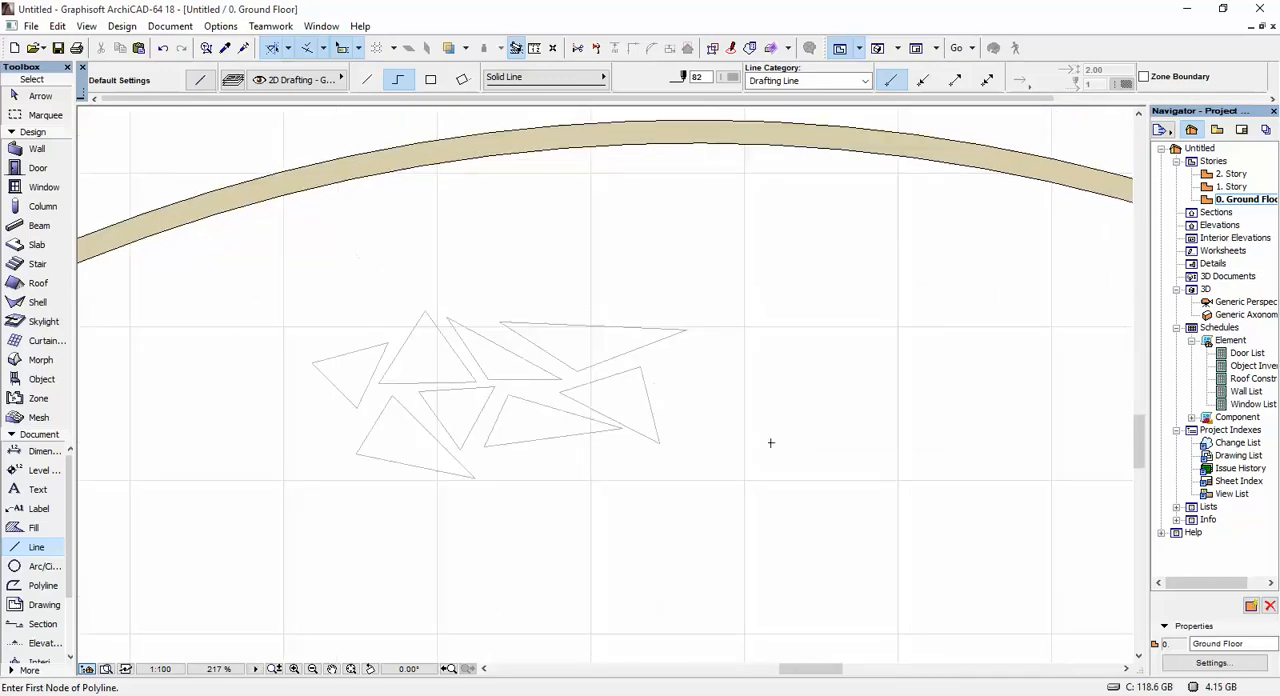
mouse_move(45, 340)
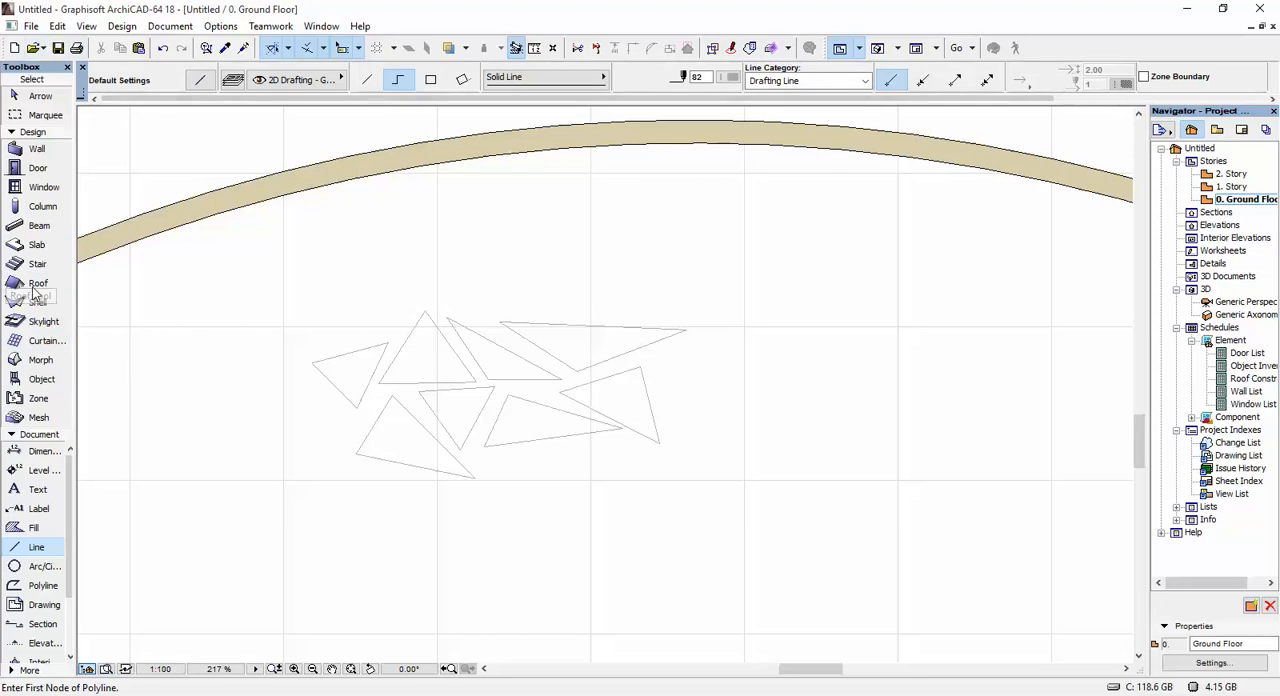
Magic-wand a slab into each triangle outline, then select all eight slabs.
left_click(37, 244)
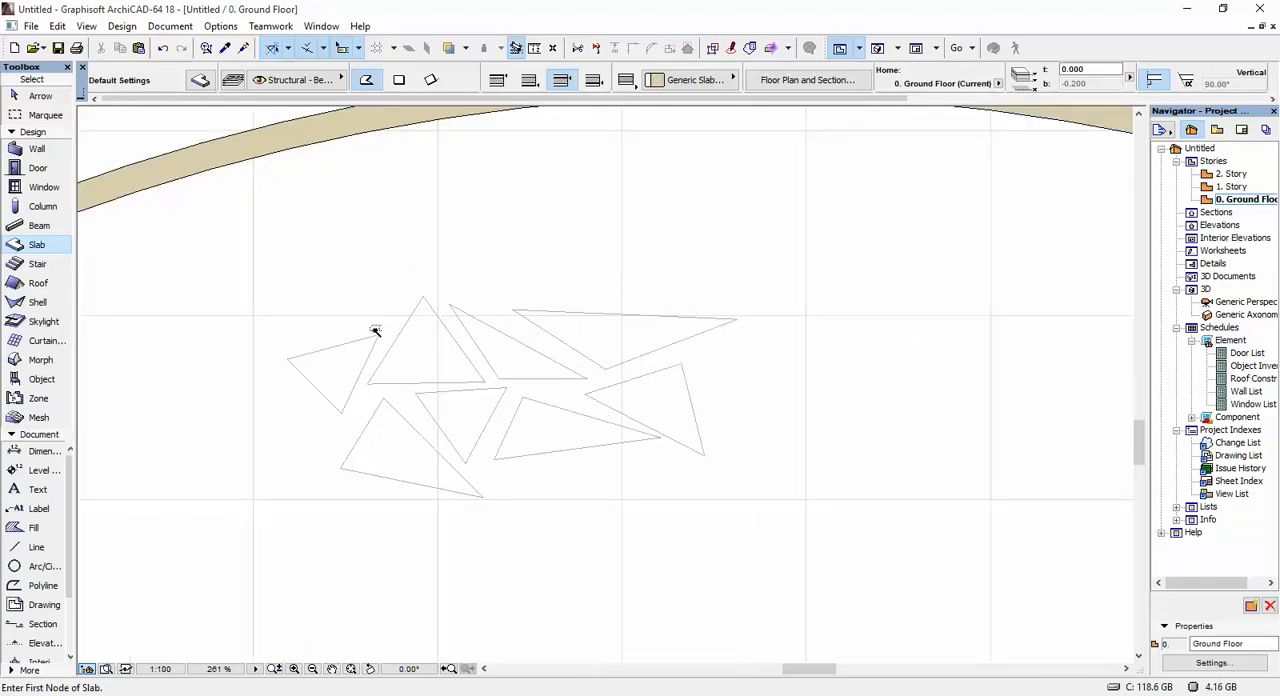
mouse_move(341, 365)
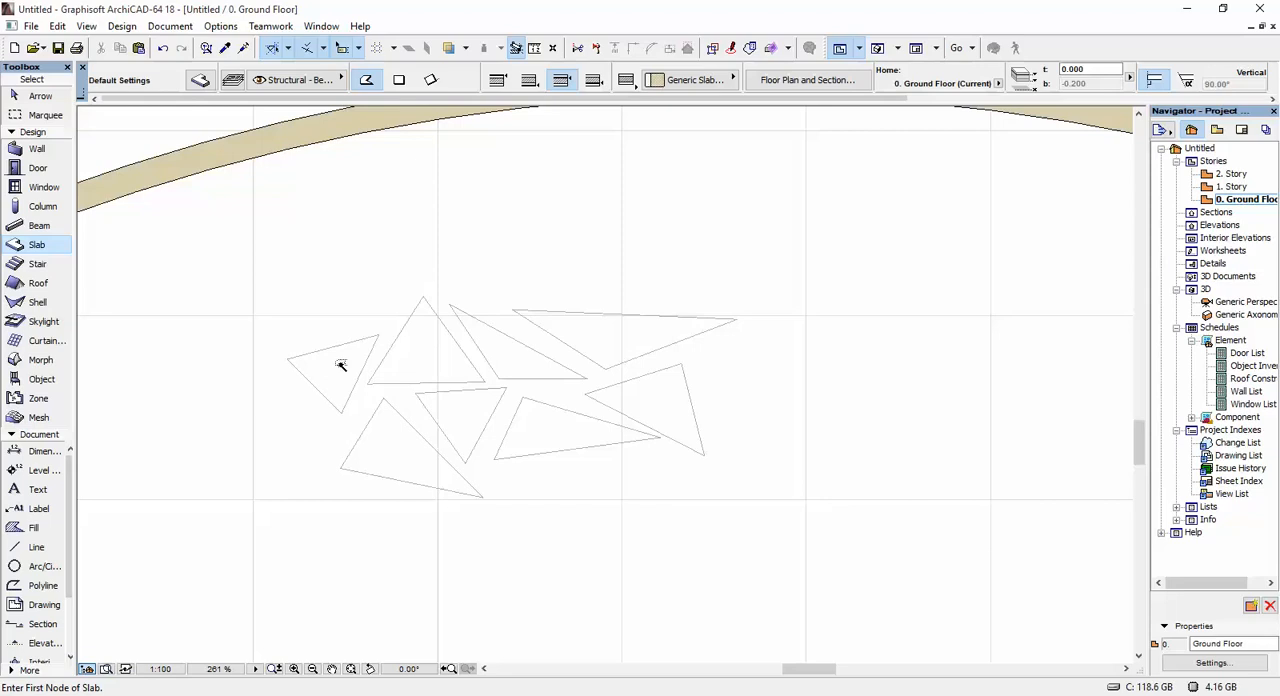
left_click(335, 375)
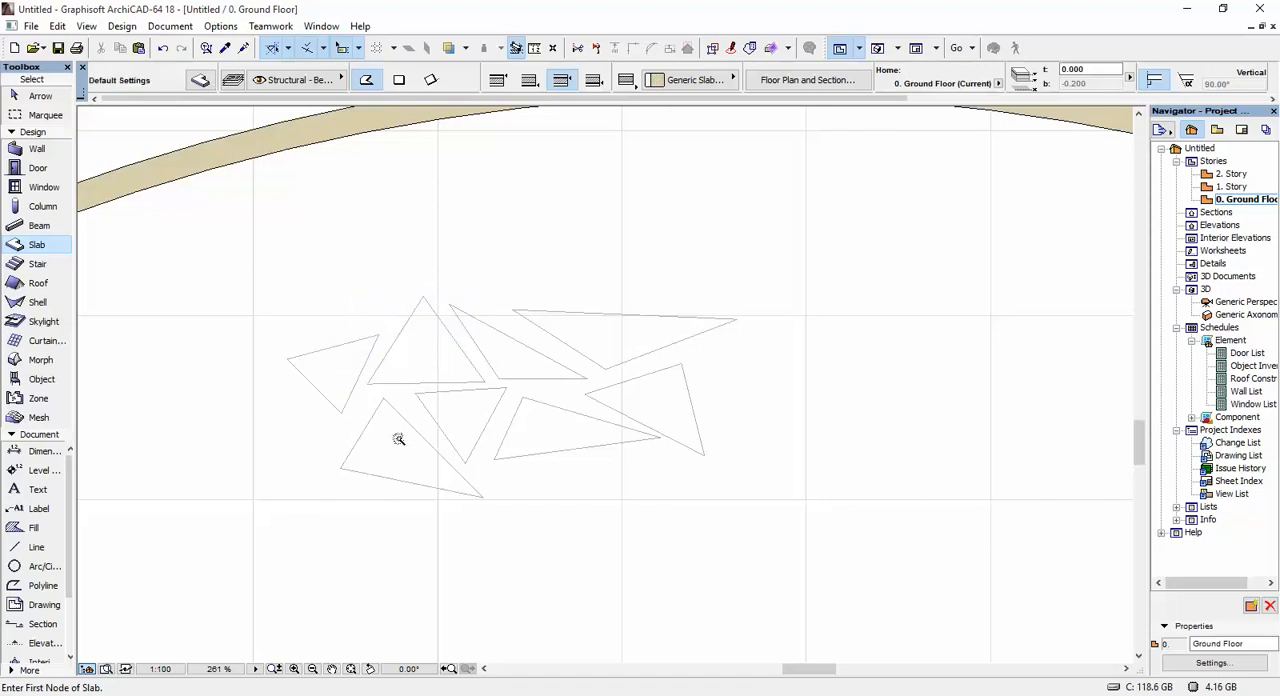
mouse_move(510, 360)
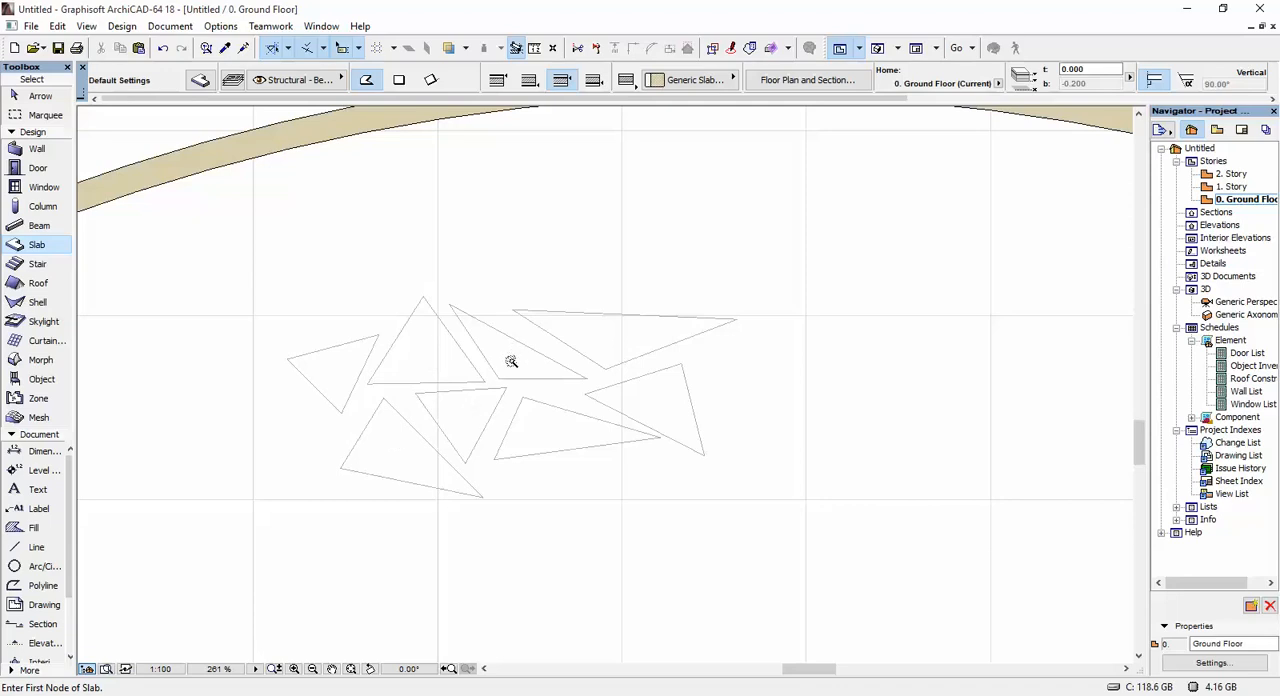
mouse_move(645, 401)
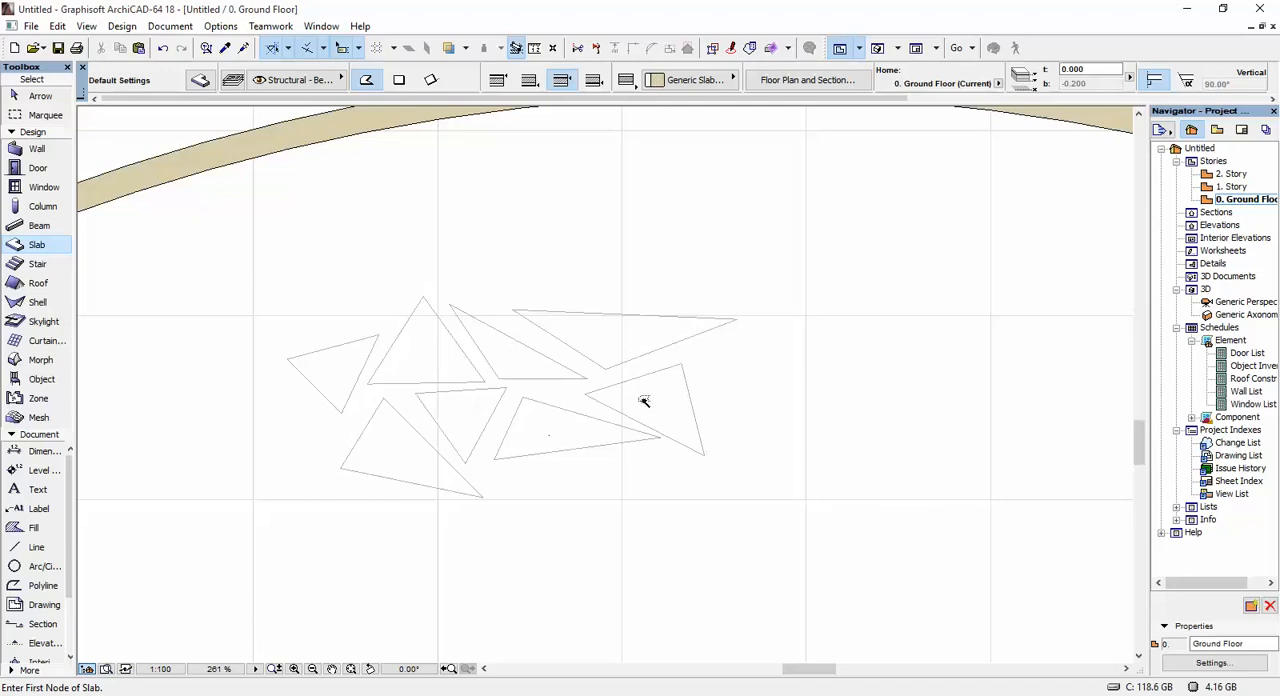
left_click(335, 375)
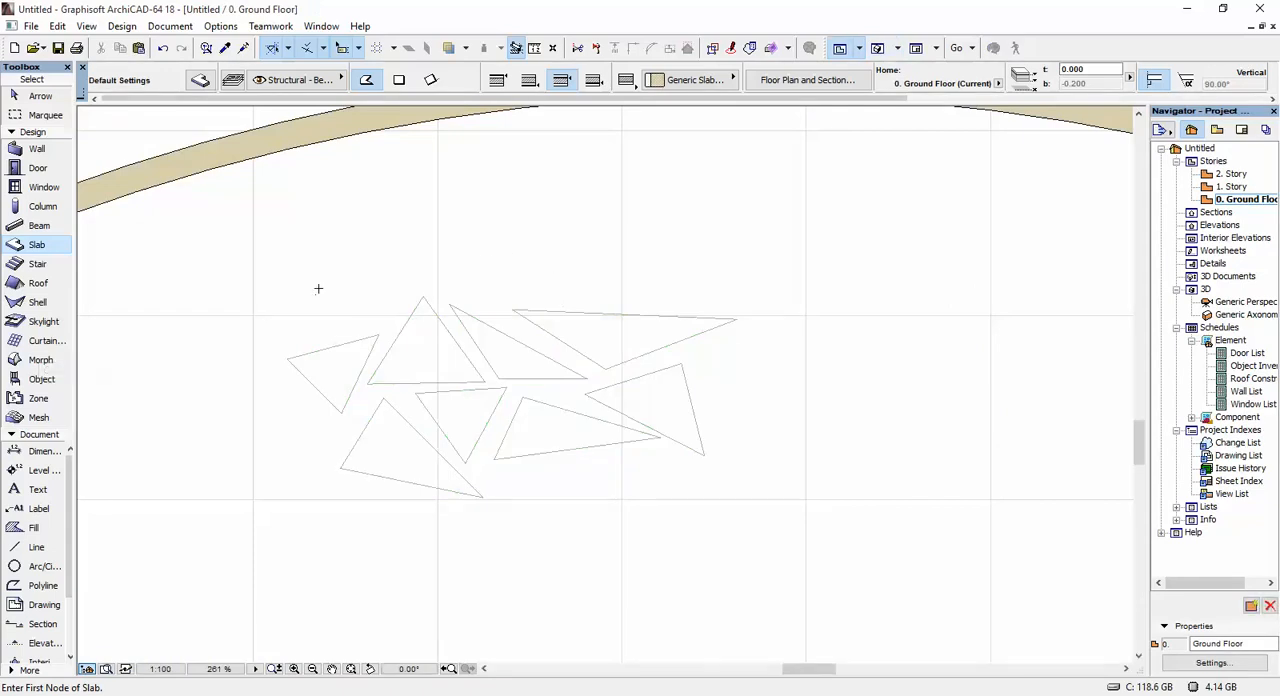
left_click(315, 375)
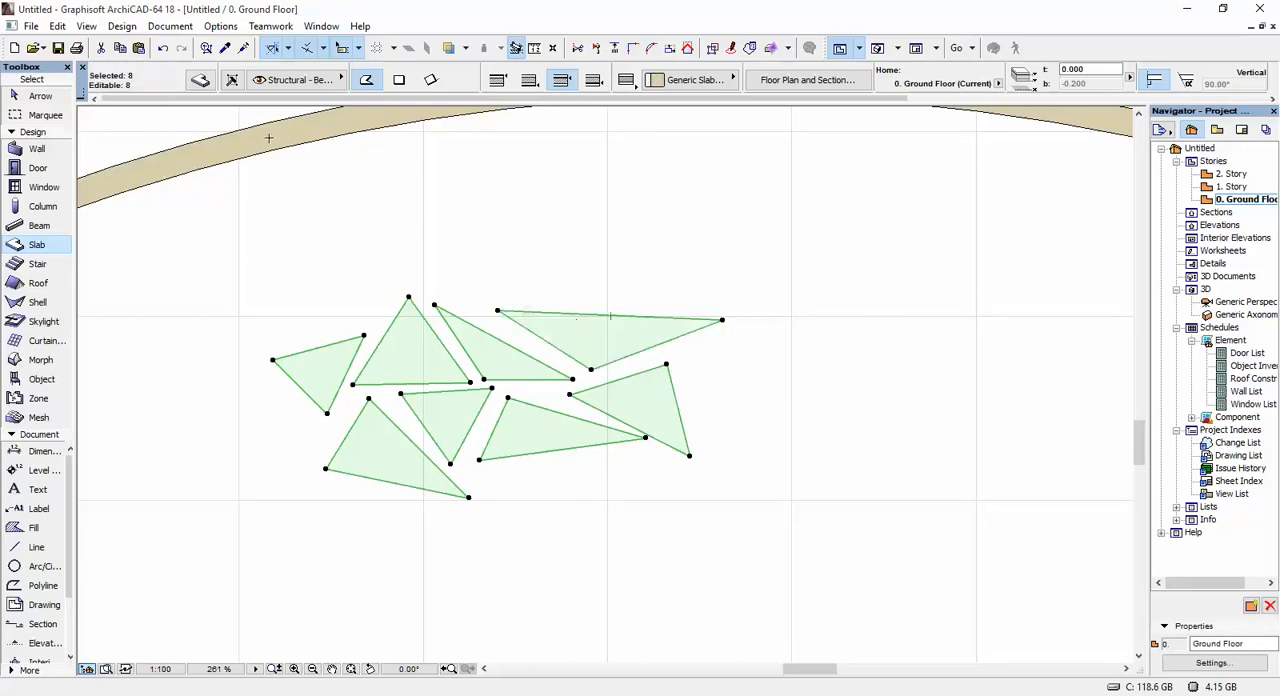
Set the selected slabs' ID to 'wallhole' in Slab Selection Settings.
left_click(200, 80)
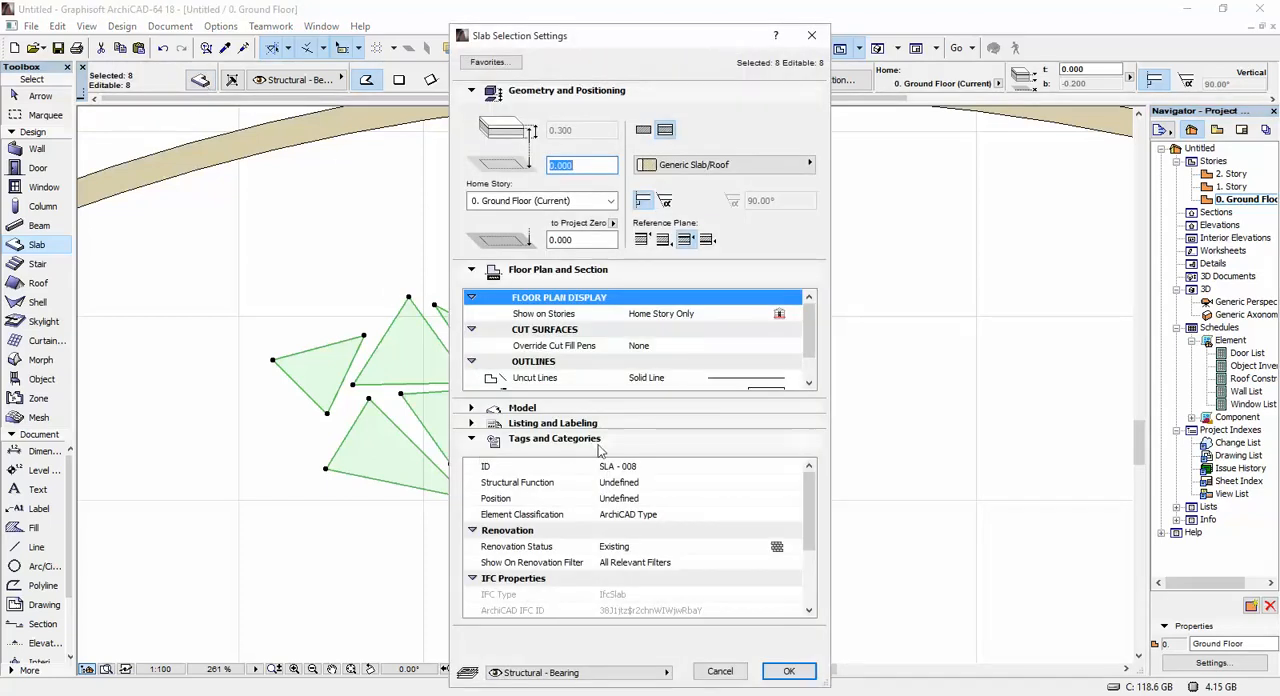
left_click(617, 466)
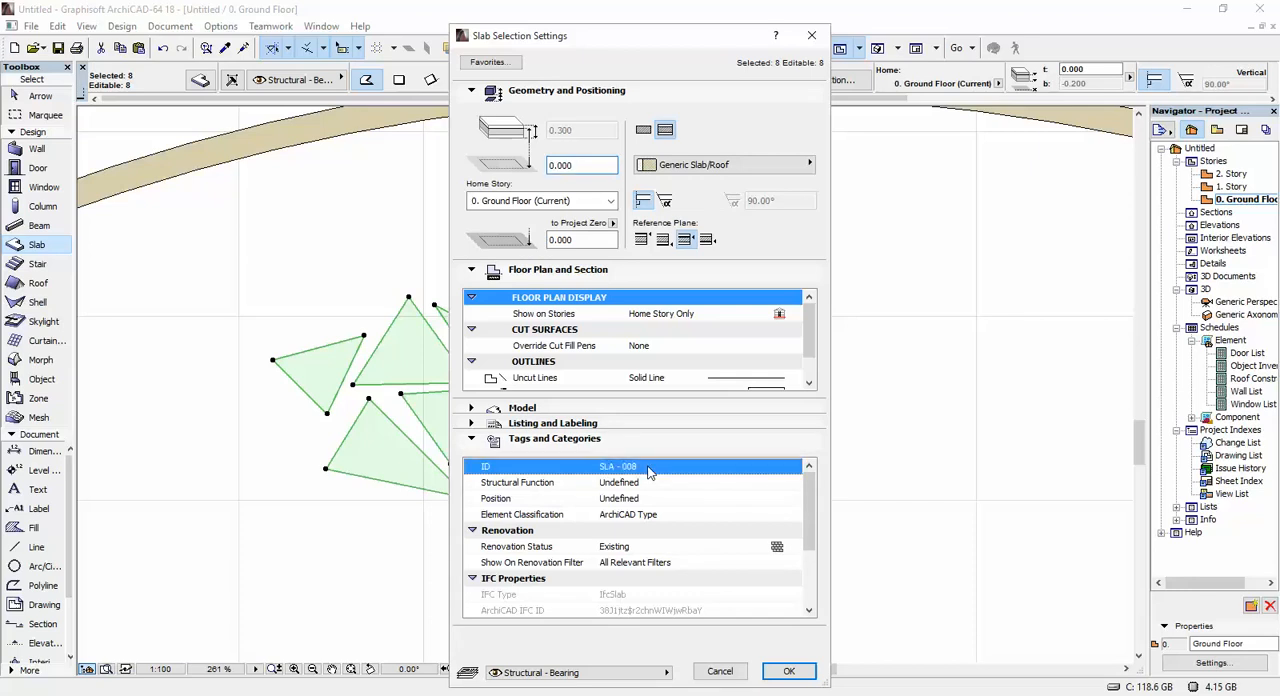
double_click(617, 466)
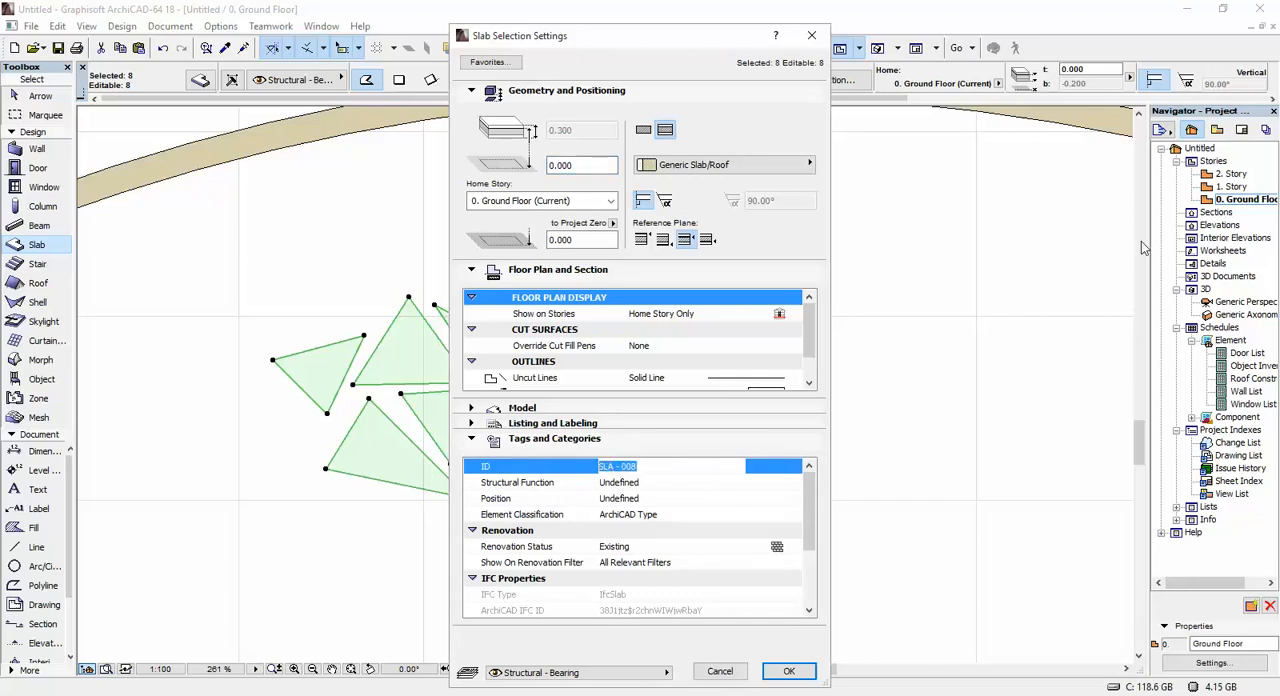
type("wallhole")
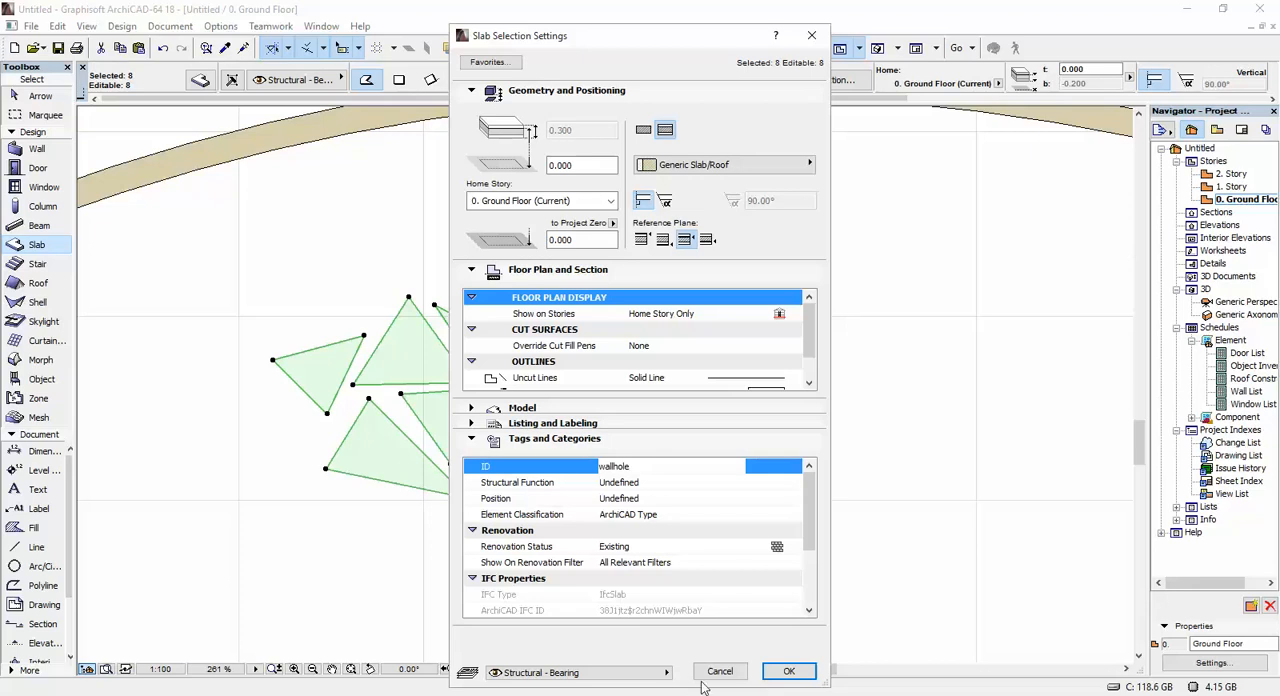
left_click(789, 671)
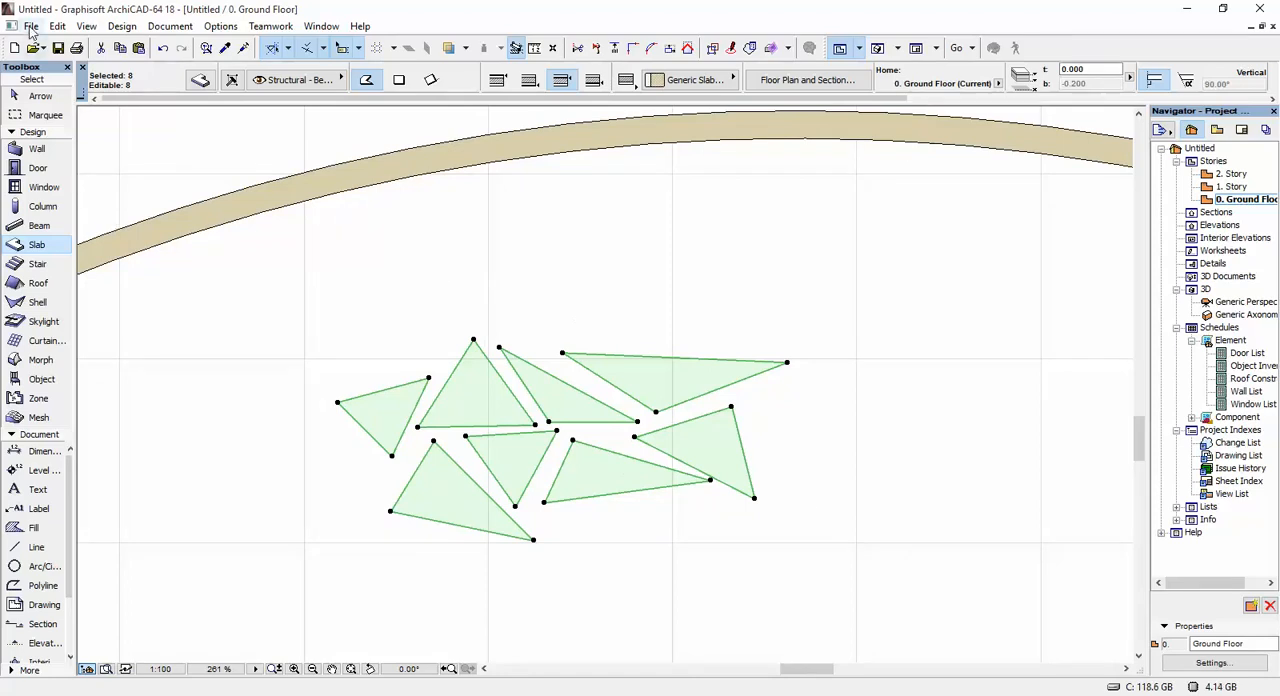
Save the selected slabs as window 'New Window 1' in the embedded library with default settings.
left_click(31, 26)
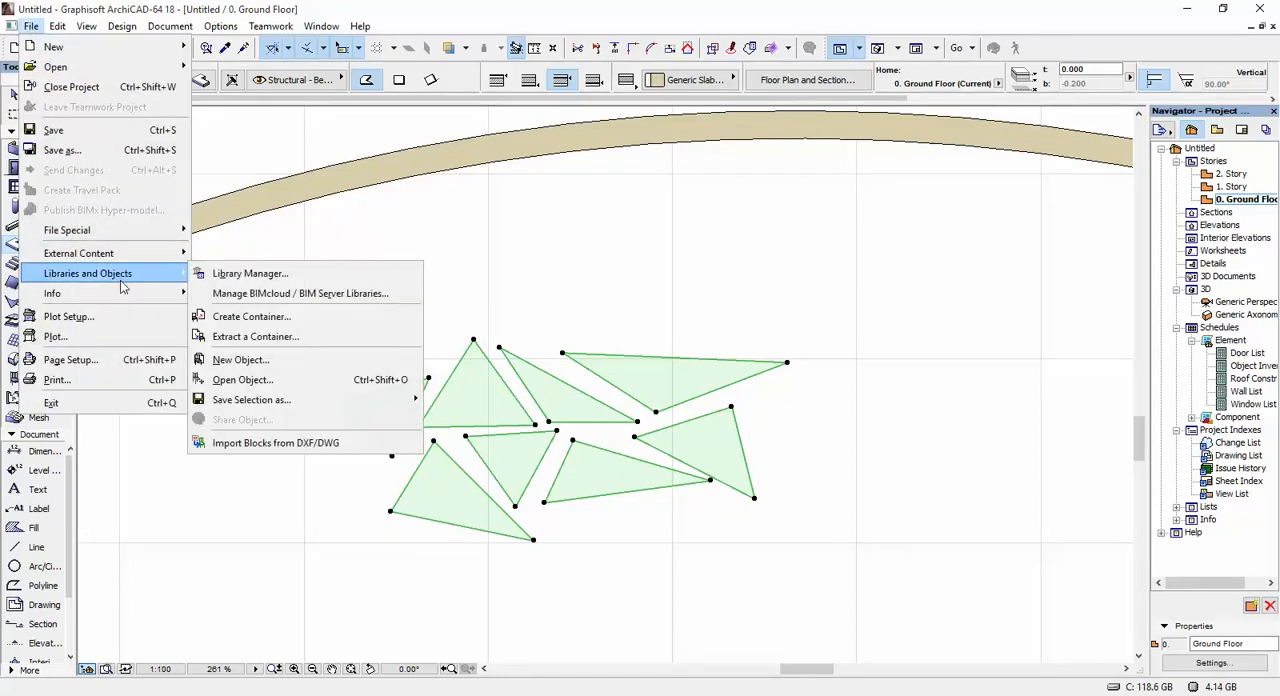
mouse_move(242, 379)
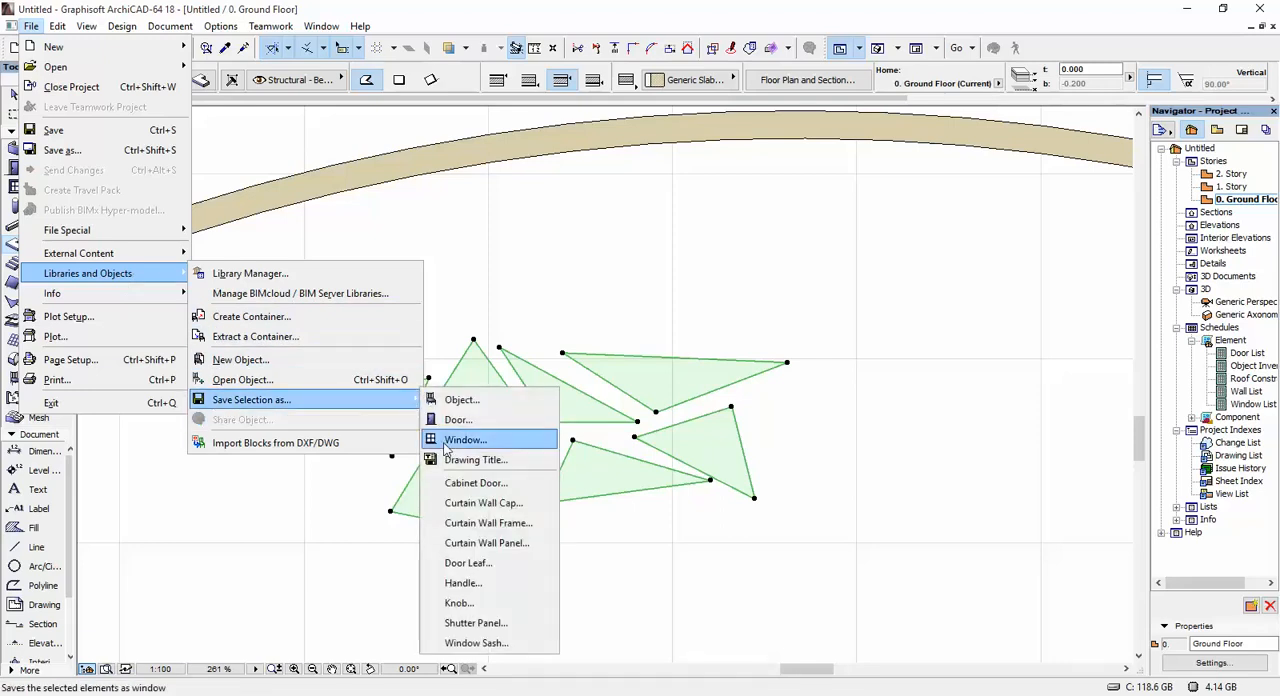
left_click(464, 440)
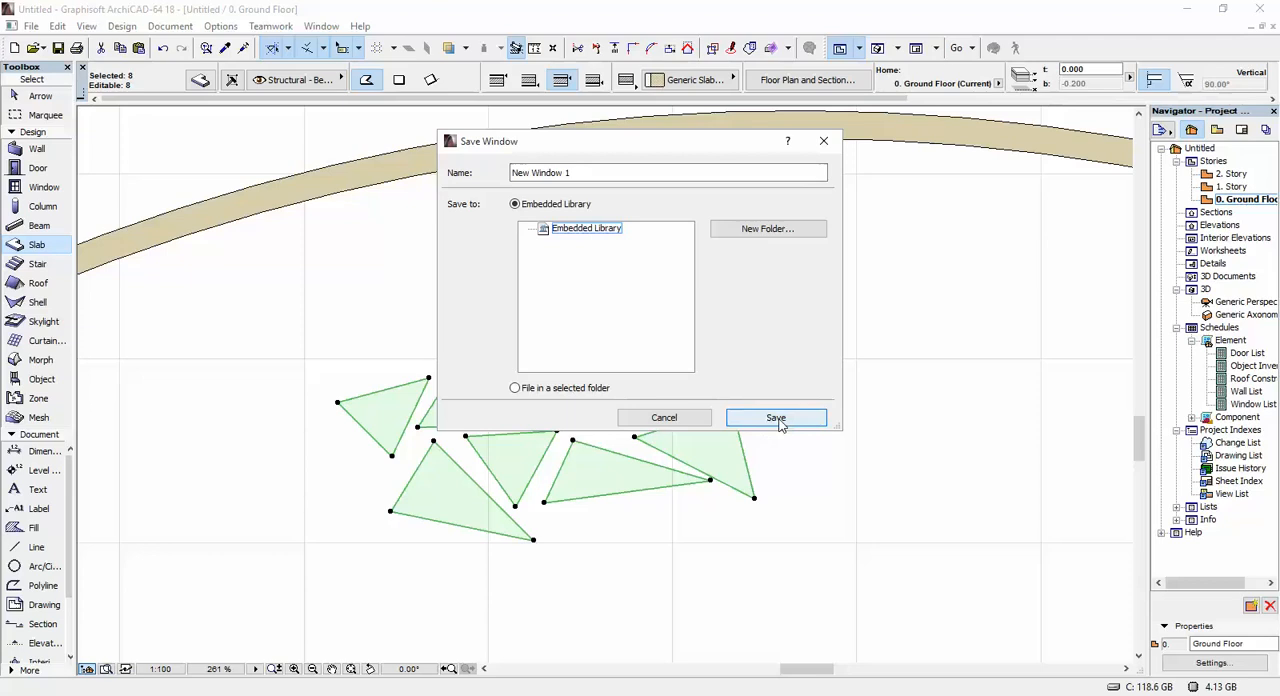
left_click(776, 417)
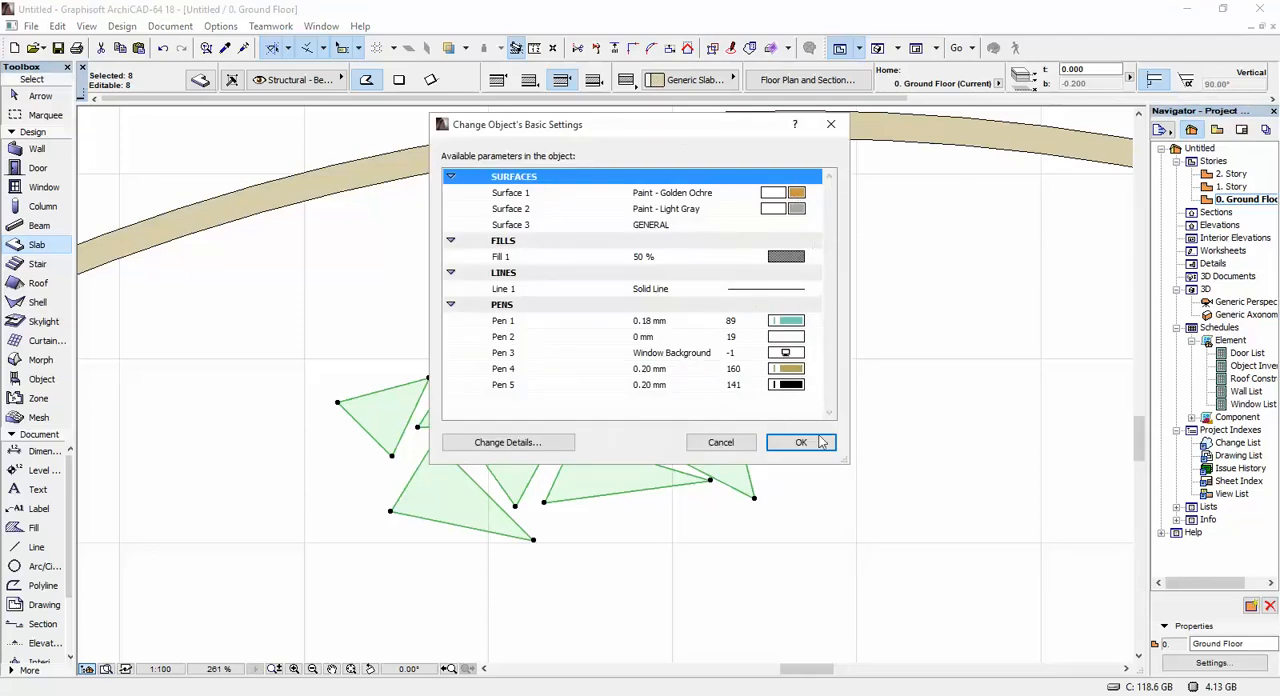
left_click(801, 442)
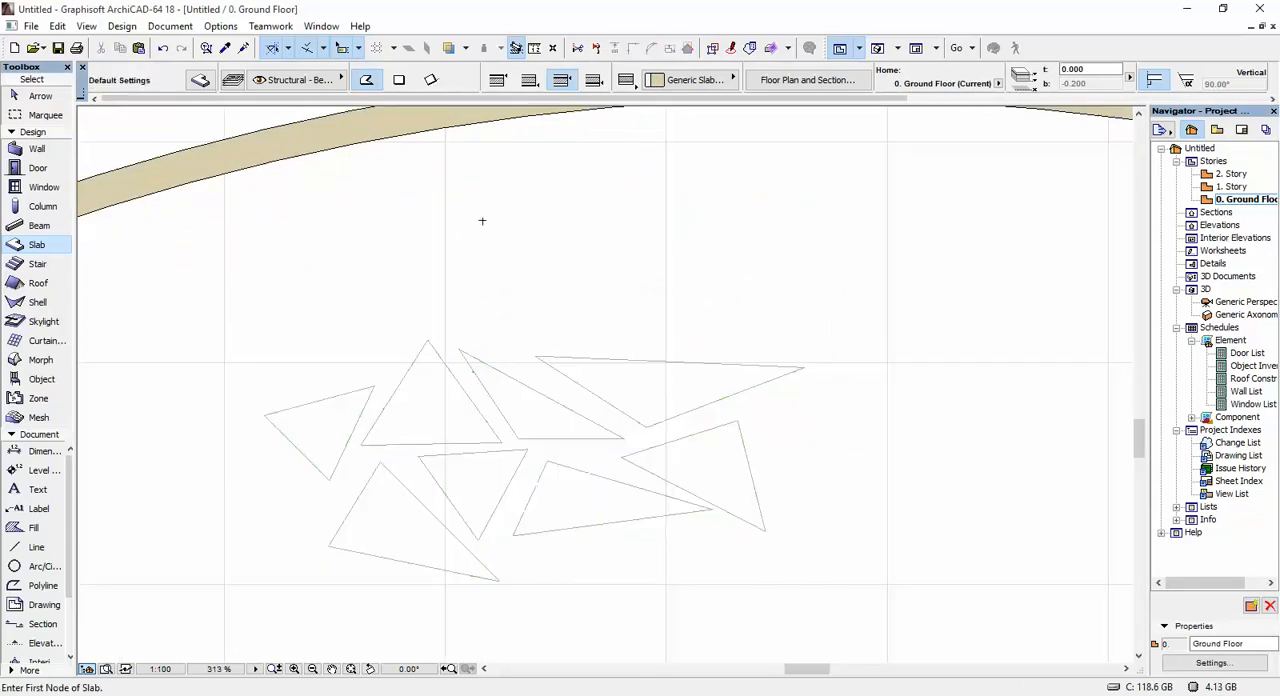
mouse_move(44, 187)
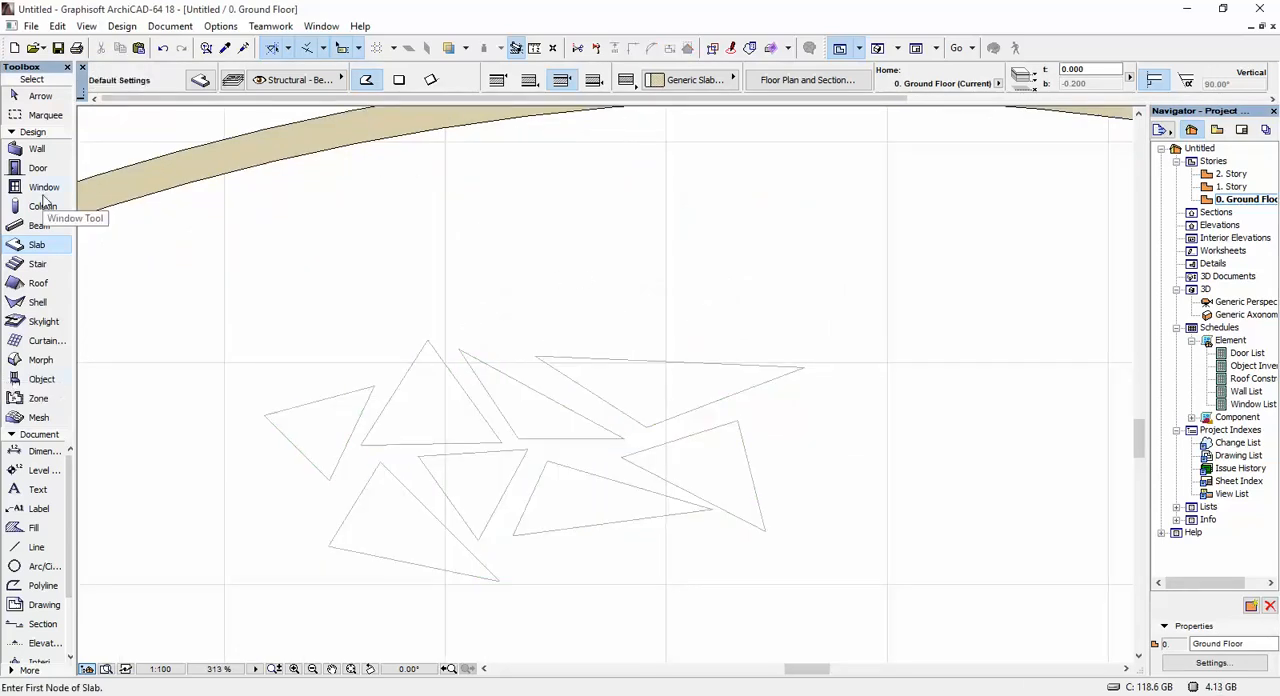
Place New Window 1 into the curved wall with the Window tool.
left_click(44, 187)
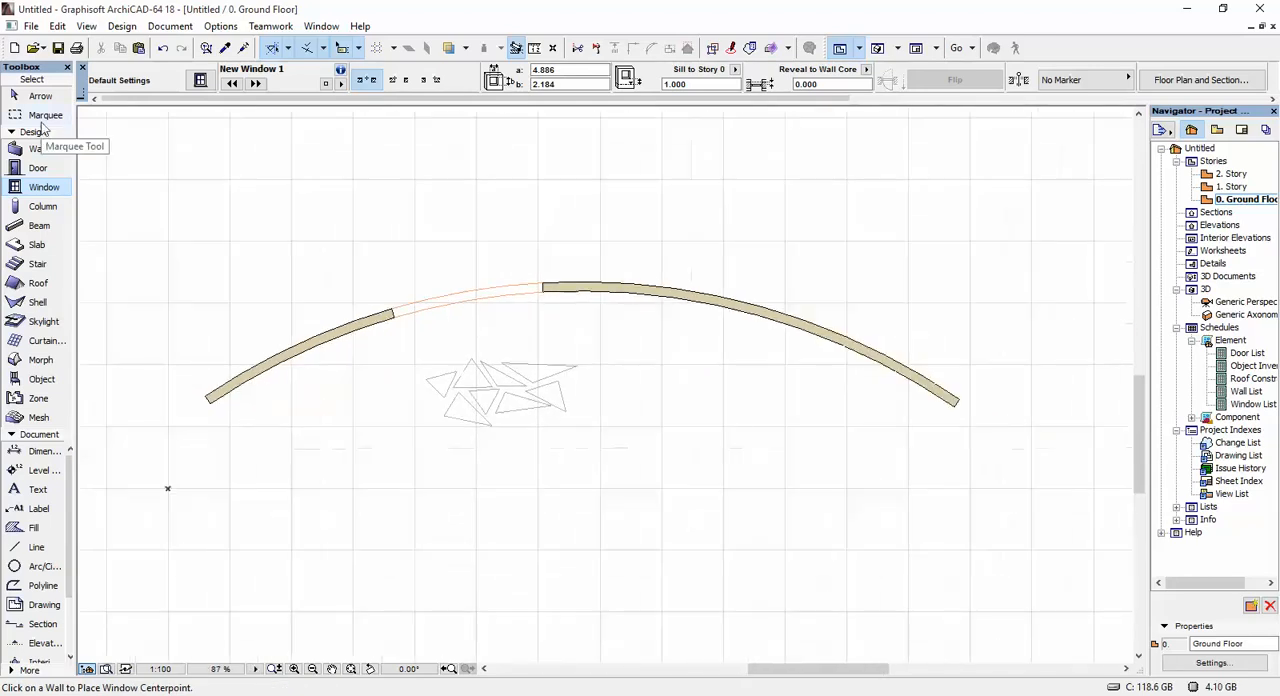
left_click(45, 114)
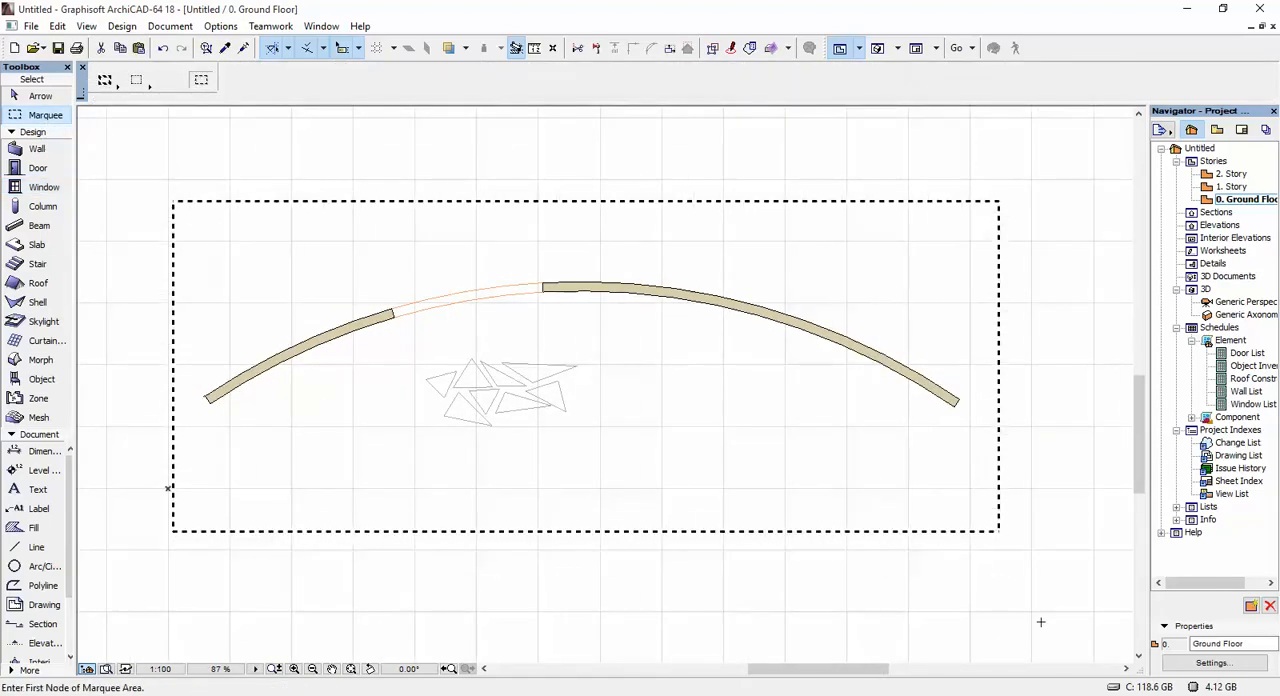
View the marqueed wall in 3D, then widen the window opening on the plan.
left_click(1247, 301)
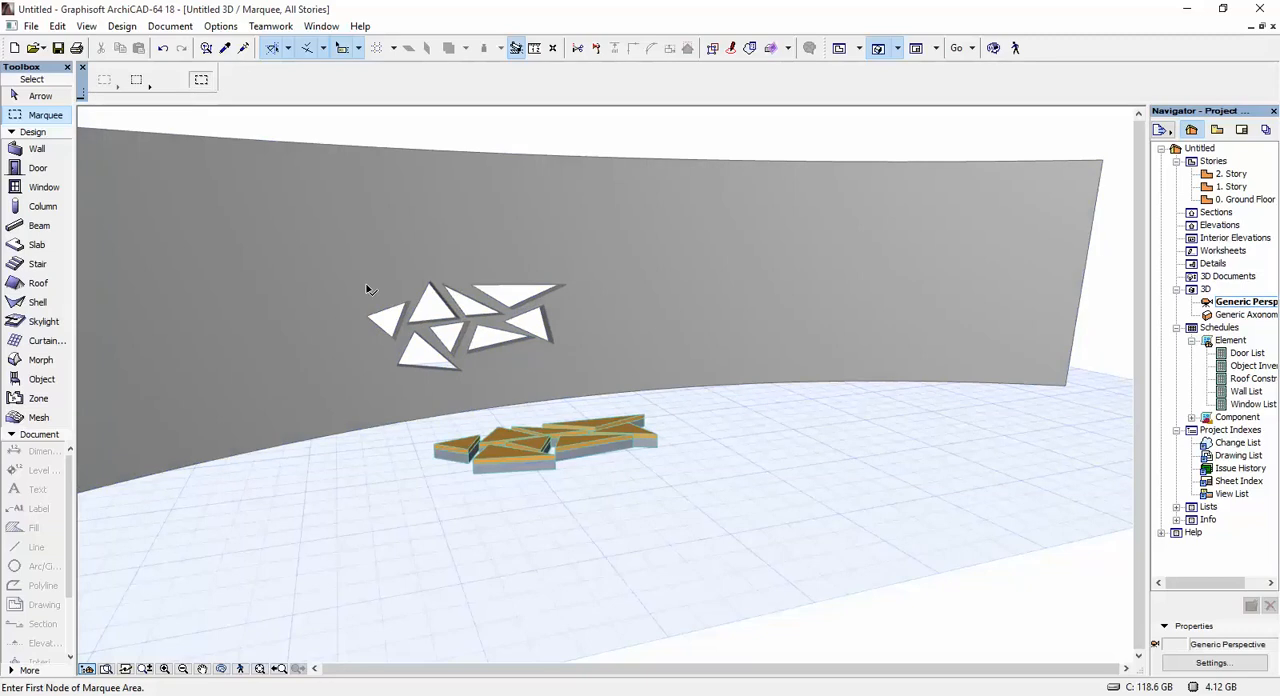
left_click(470, 320)
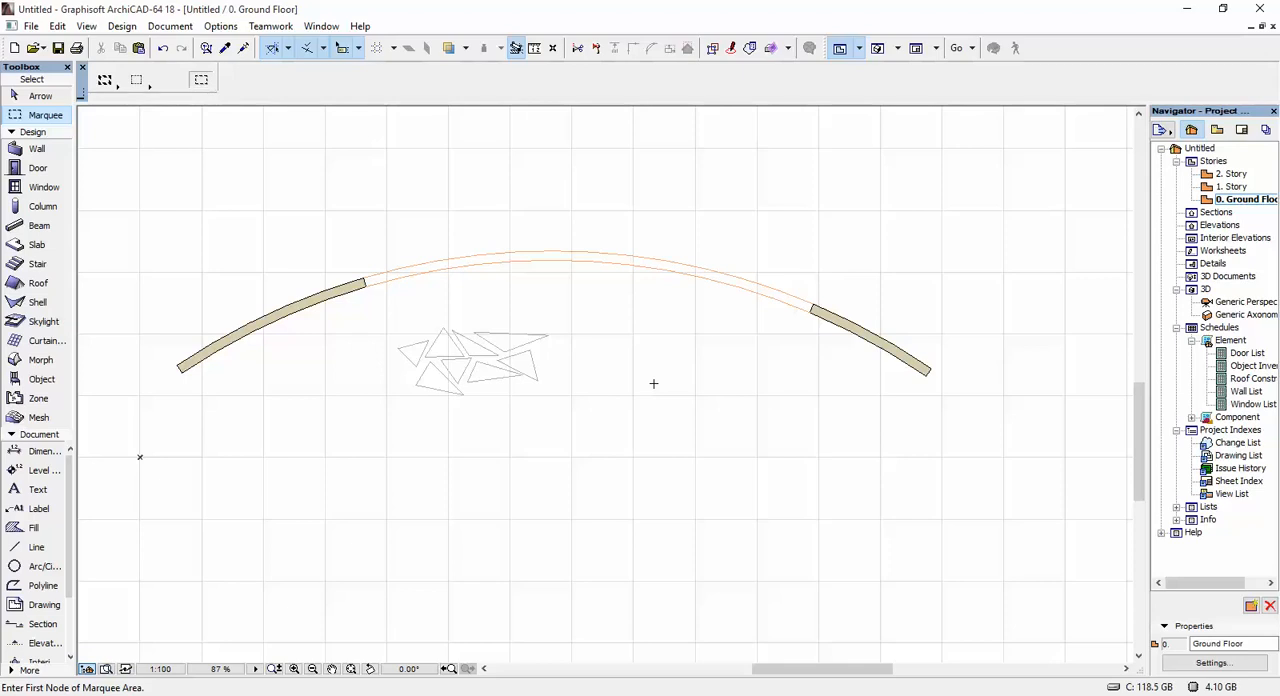
mouse_move(532, 194)
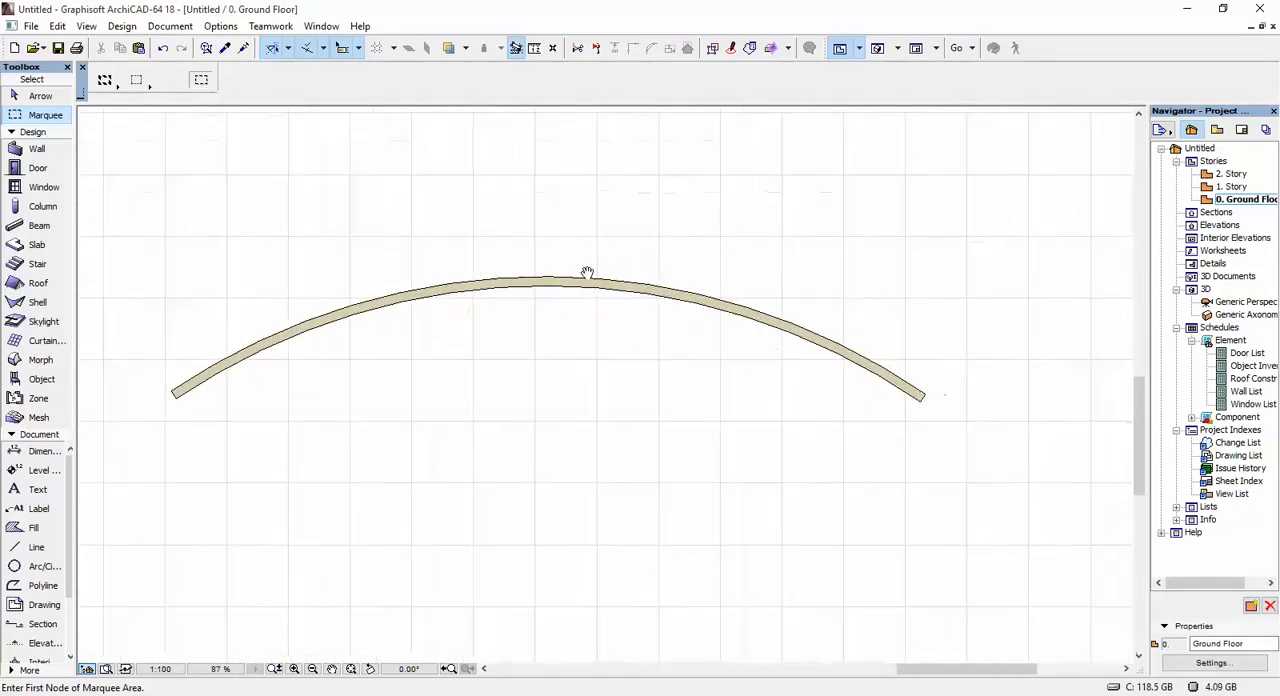
Select the plain curved wall and reopen the 0. Ground Floor plan.
left_click(42, 623)
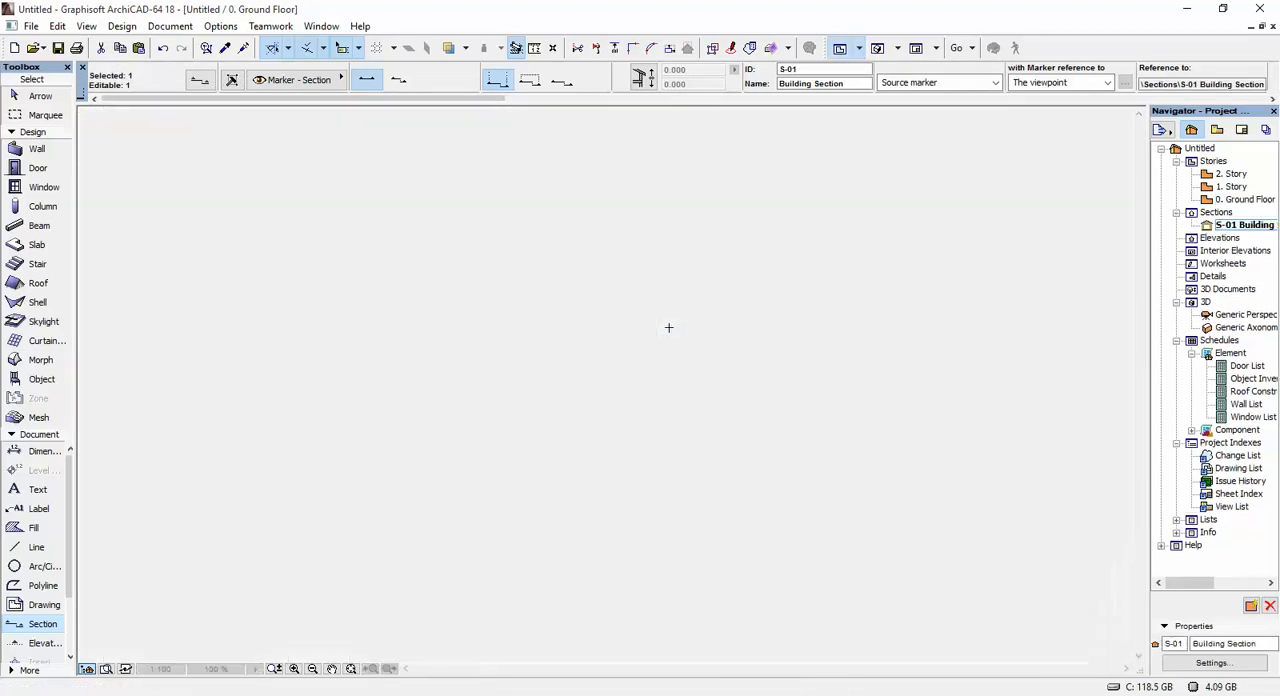
double_click(1245, 224)
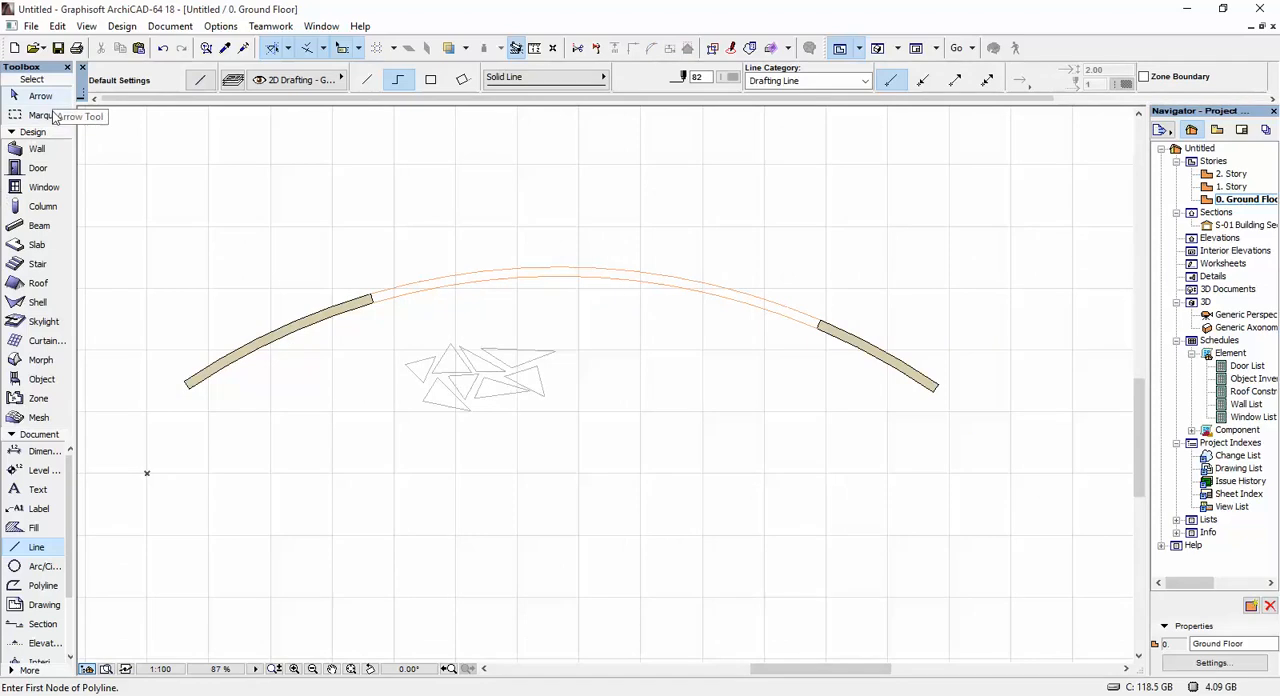
Copy the triangle lines and paste them at view centre in S-01 Building Section.
left_click_drag(362, 318, 645, 445)
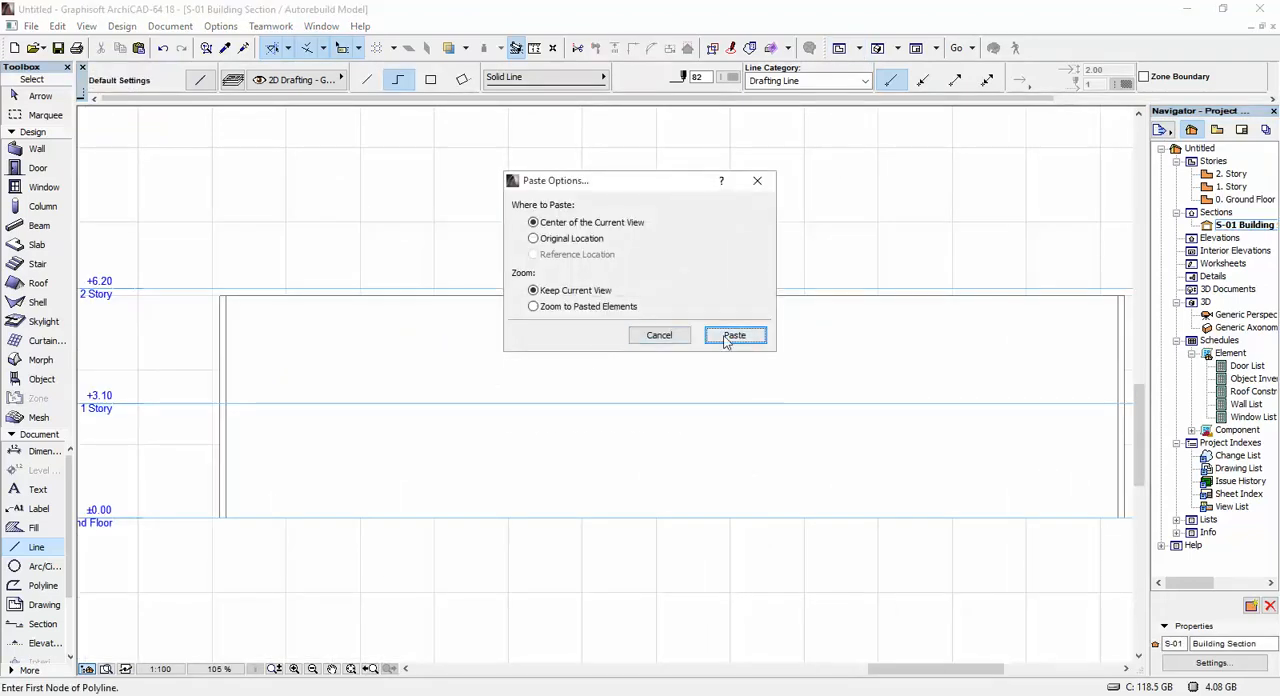
left_click(734, 335)
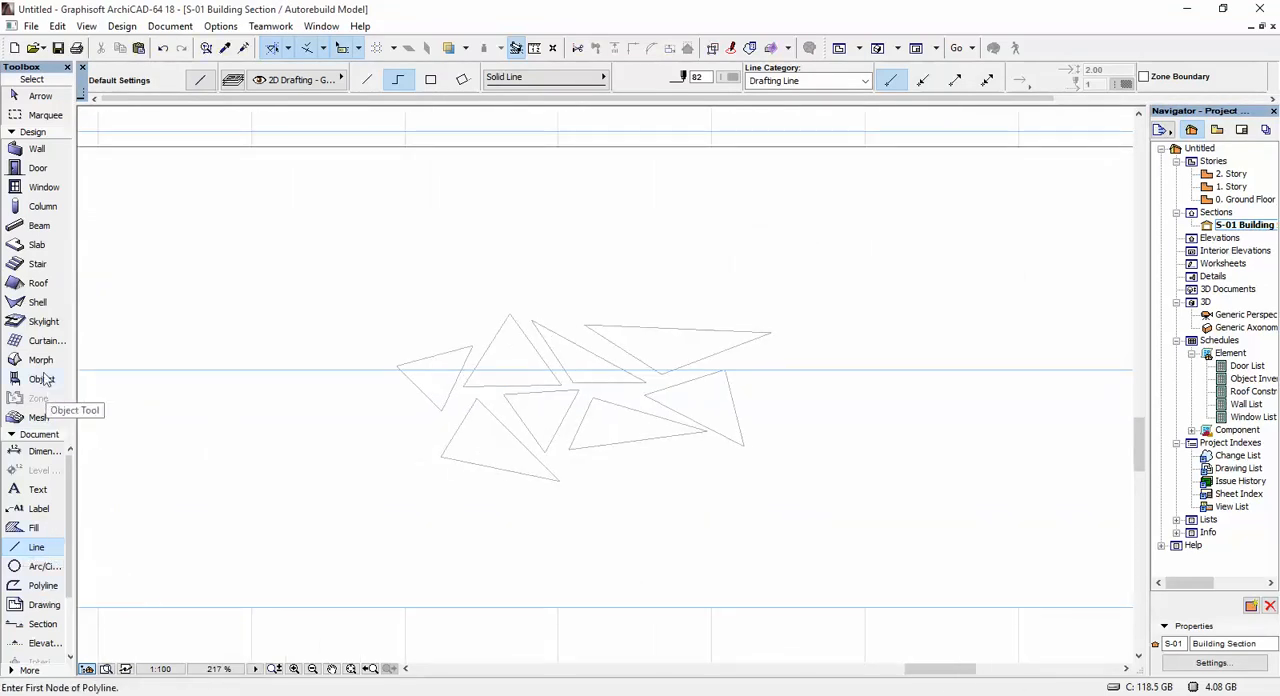
Activate the Morph tool in the S-01 section for tracing the triangles.
left_click(40, 359)
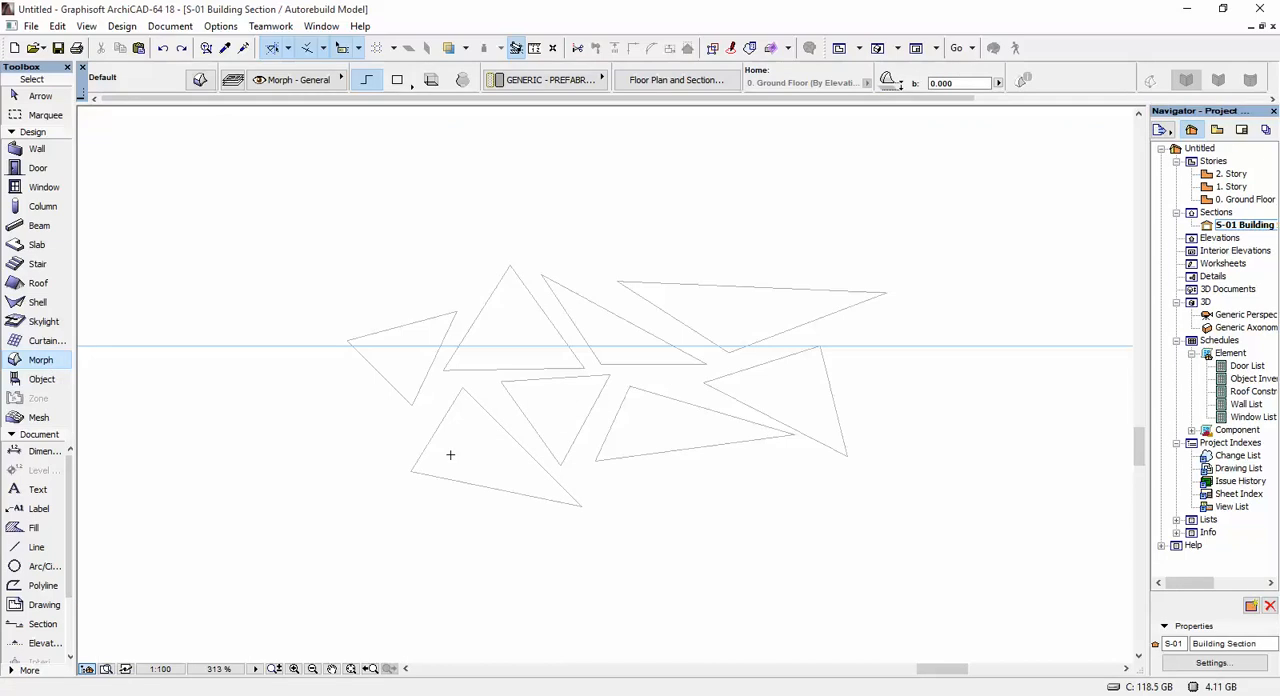
mouse_move(470, 452)
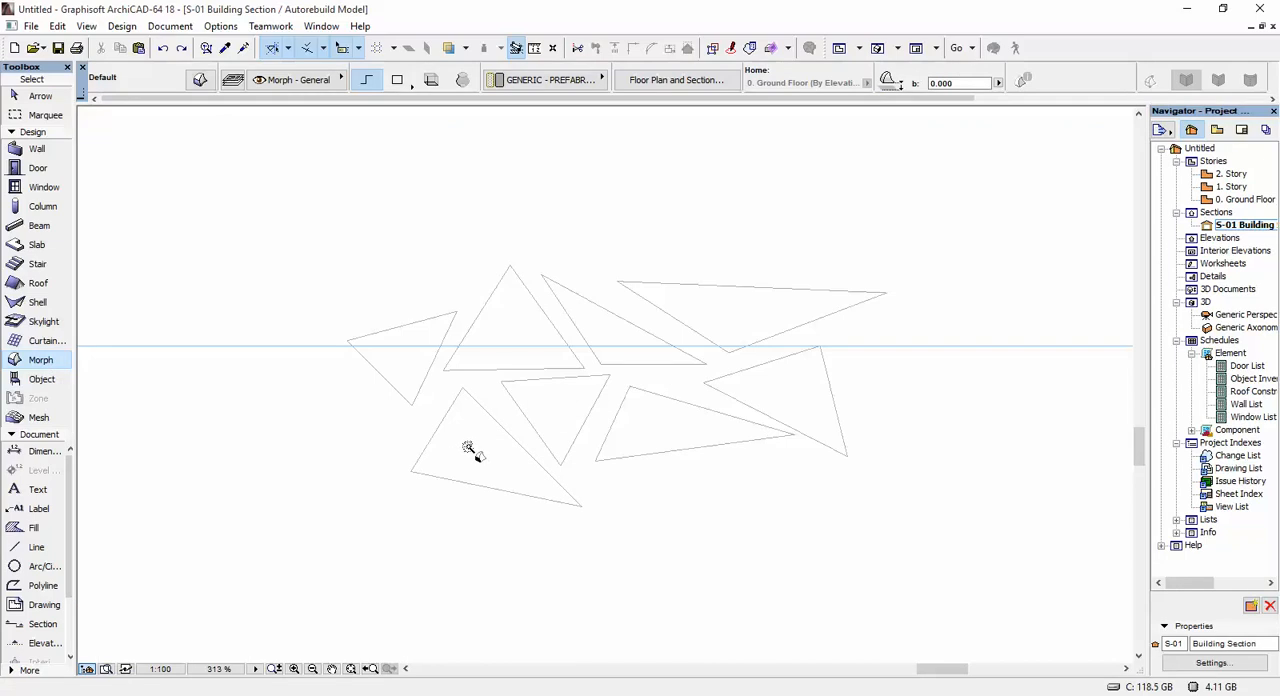
mouse_move(490, 418)
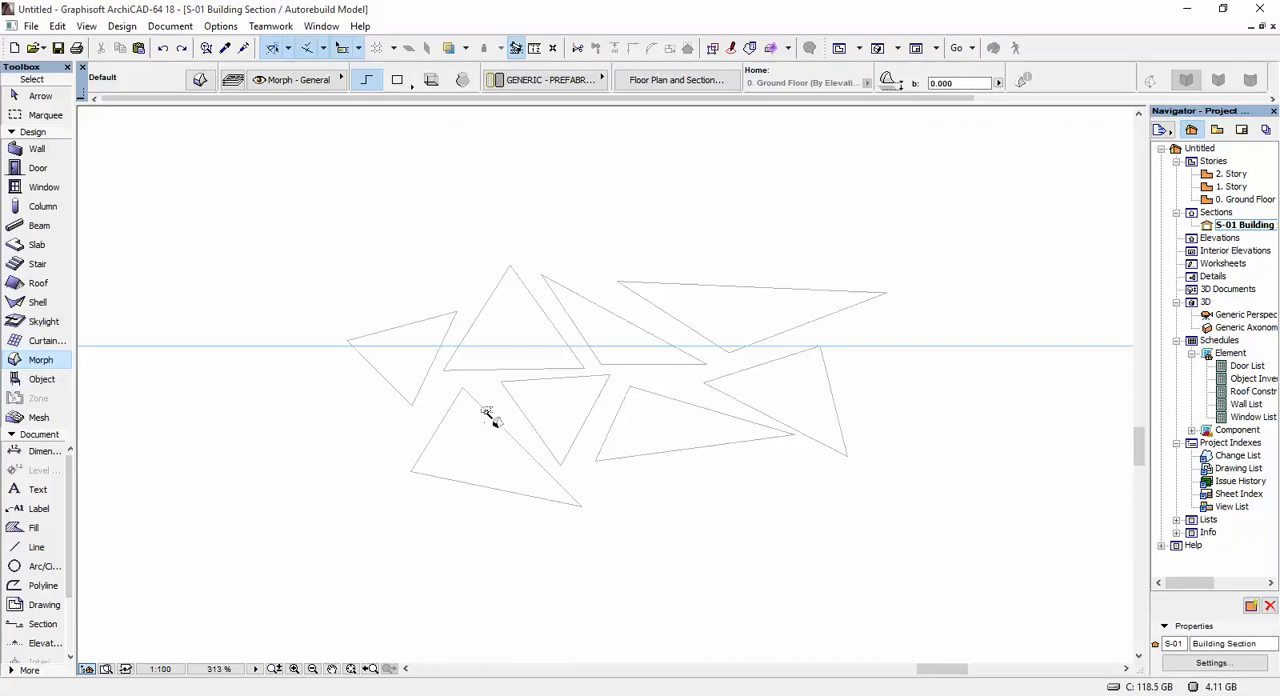
mouse_move(475, 315)
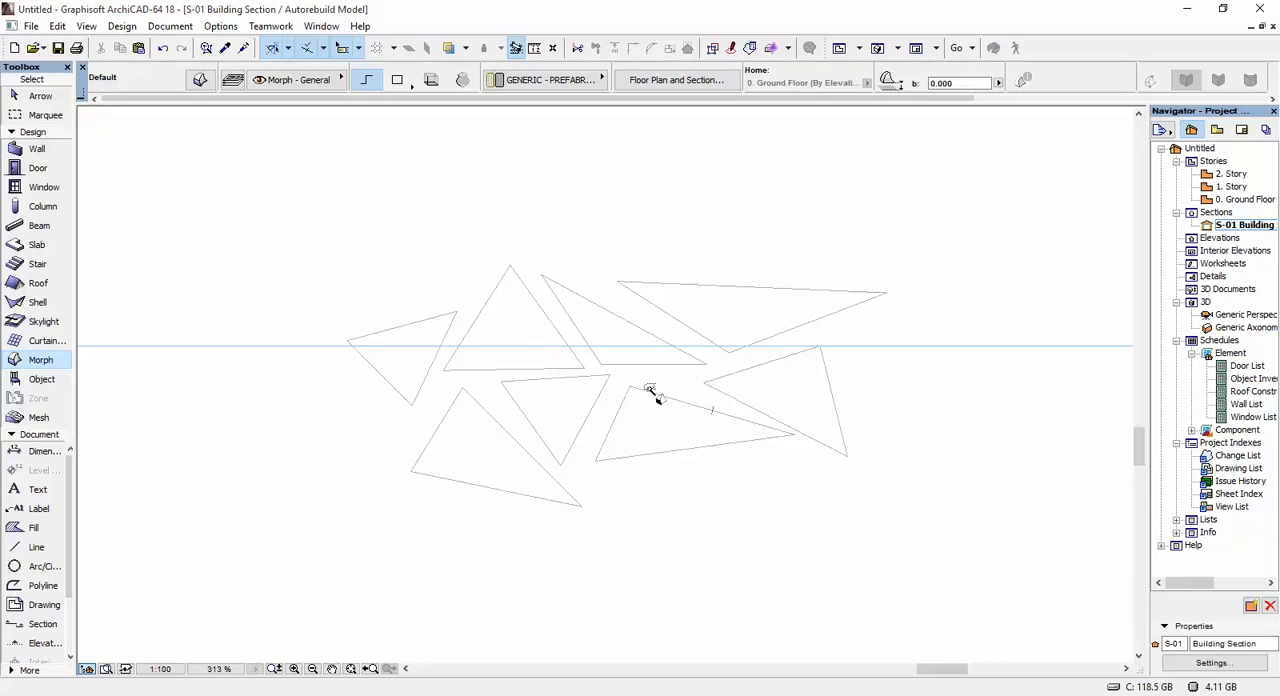
mouse_move(795, 335)
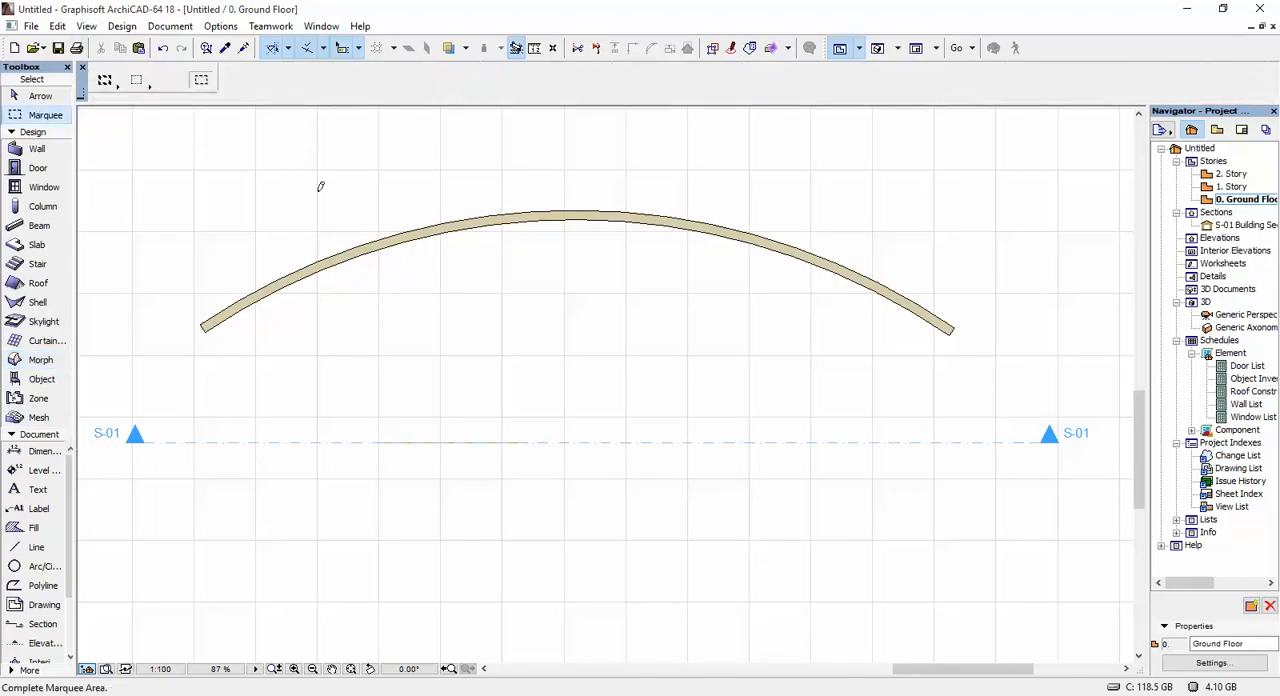
Marquee the curved wall area to show it with its morphs in 3D.
left_click_drag(165, 135, 1008, 535)
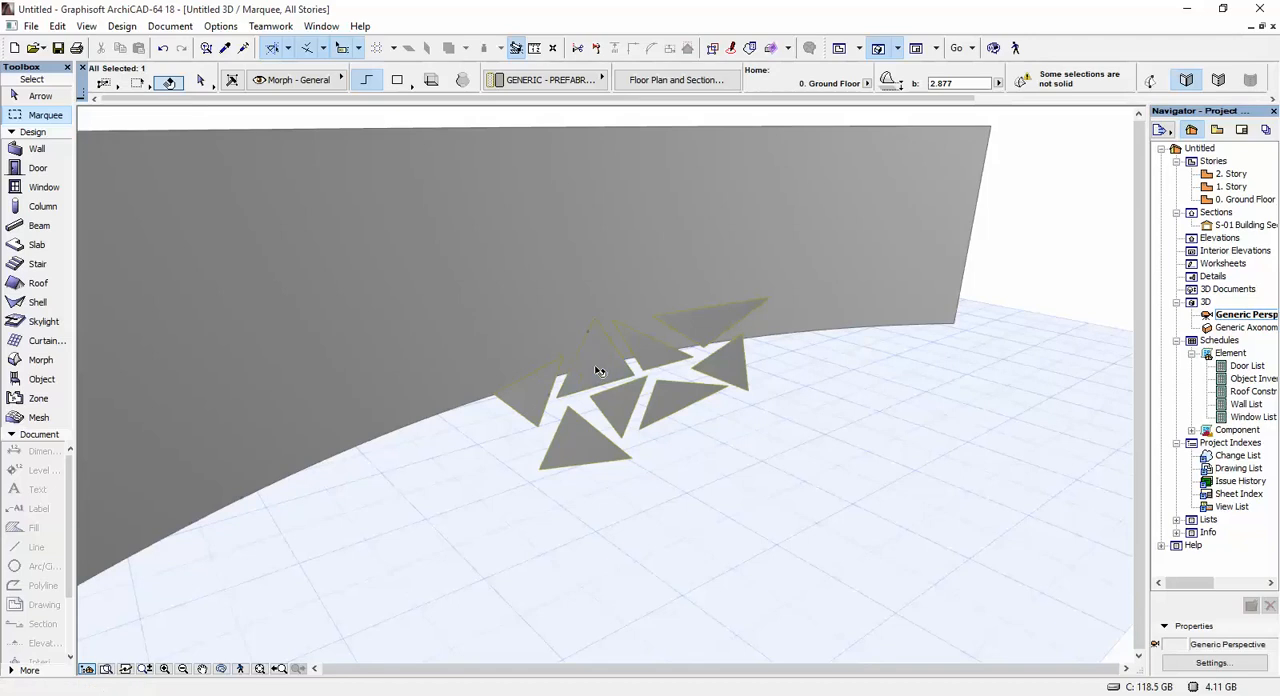
Select several triangle morphs to push/pull into thick prisms through the curved wall.
left_click(595, 365)
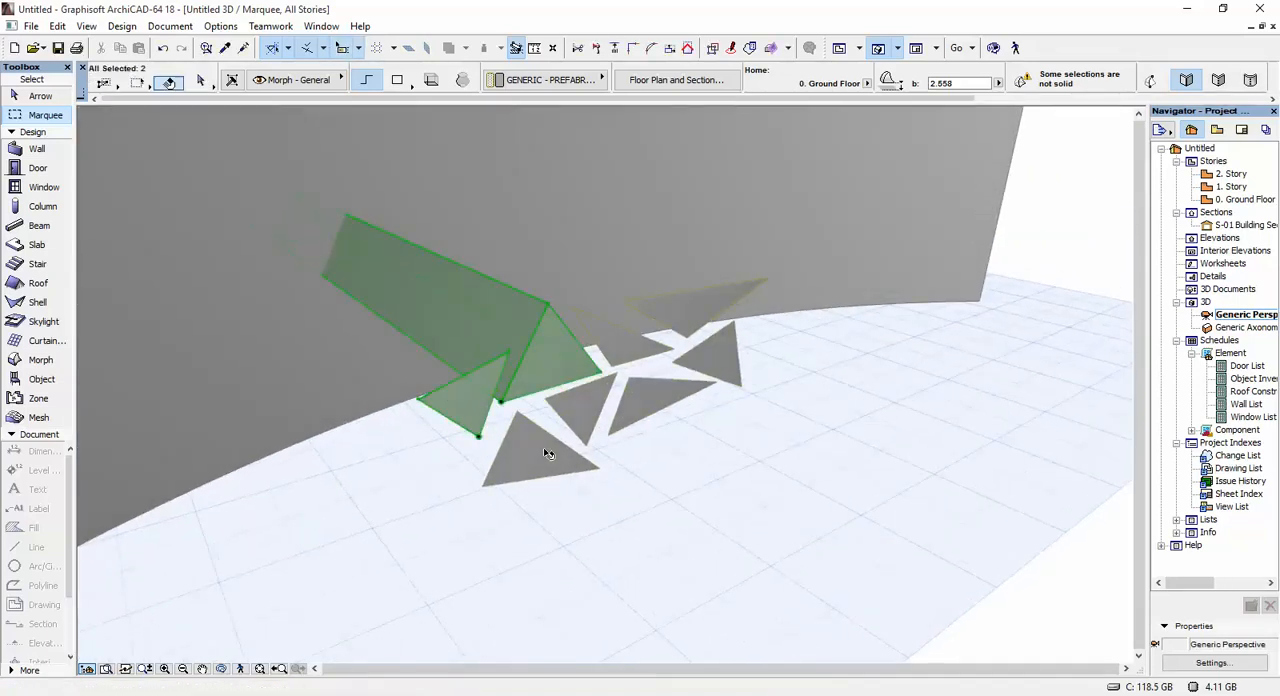
left_click(530, 460)
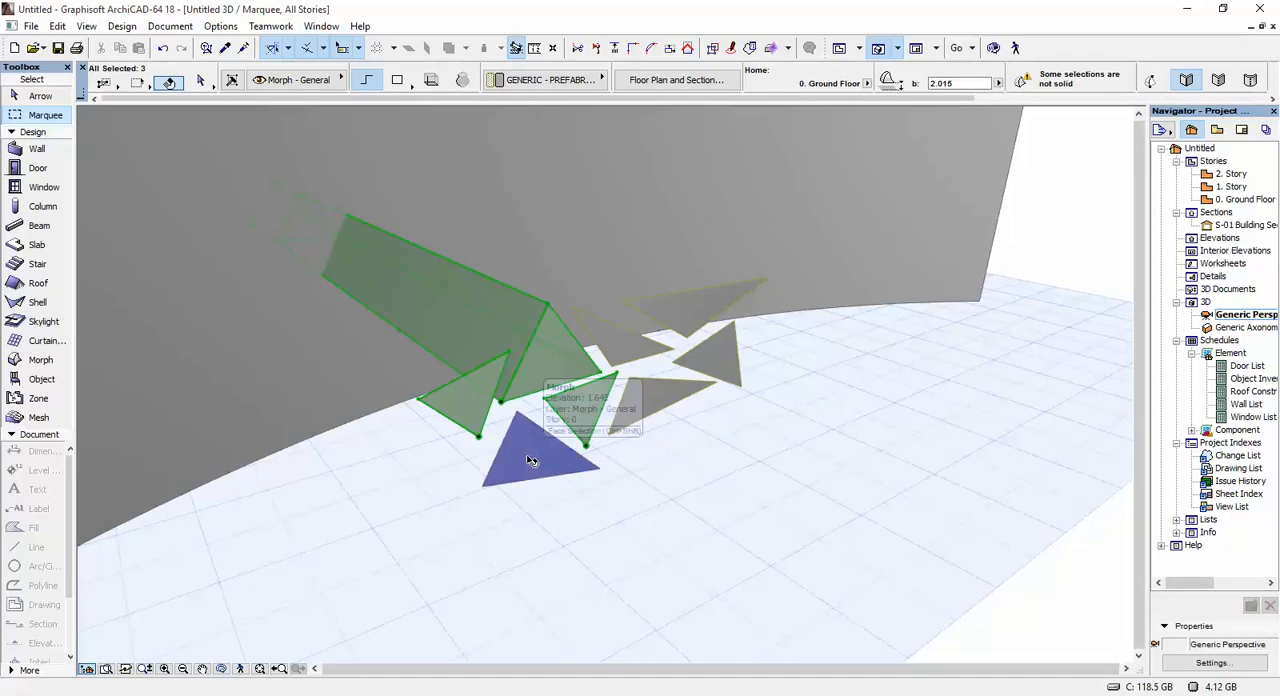
left_click(531, 460)
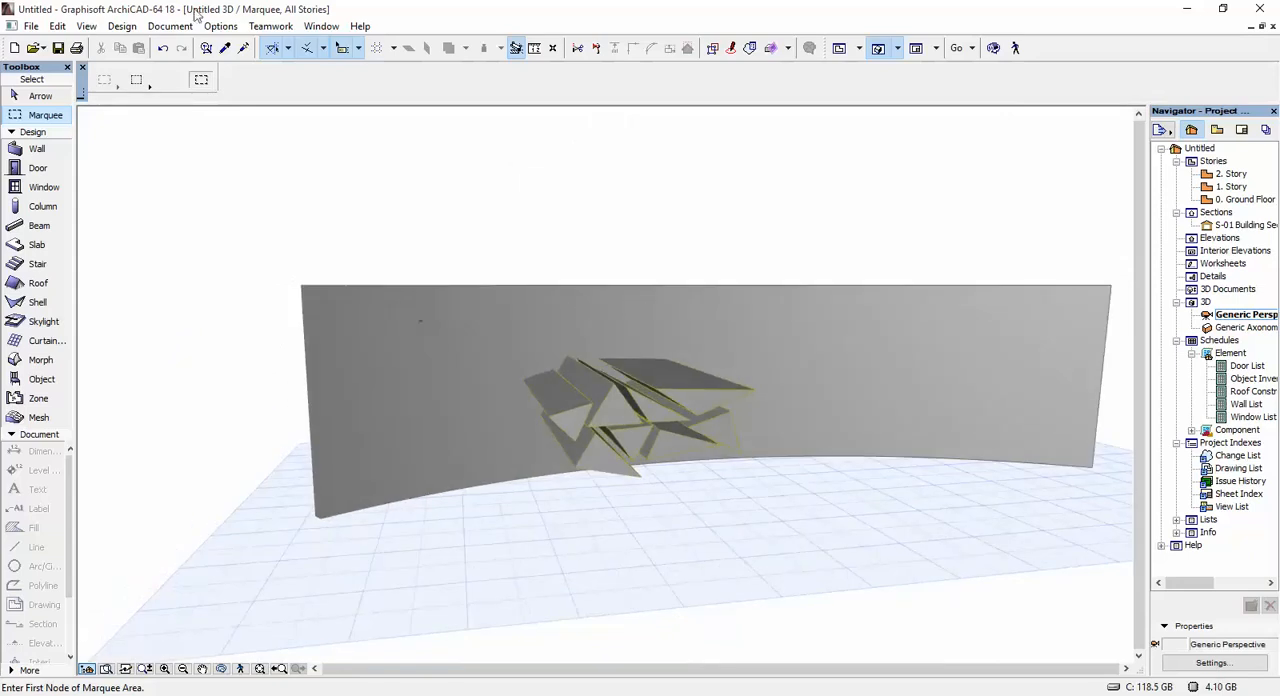
mouse_move(205, 42)
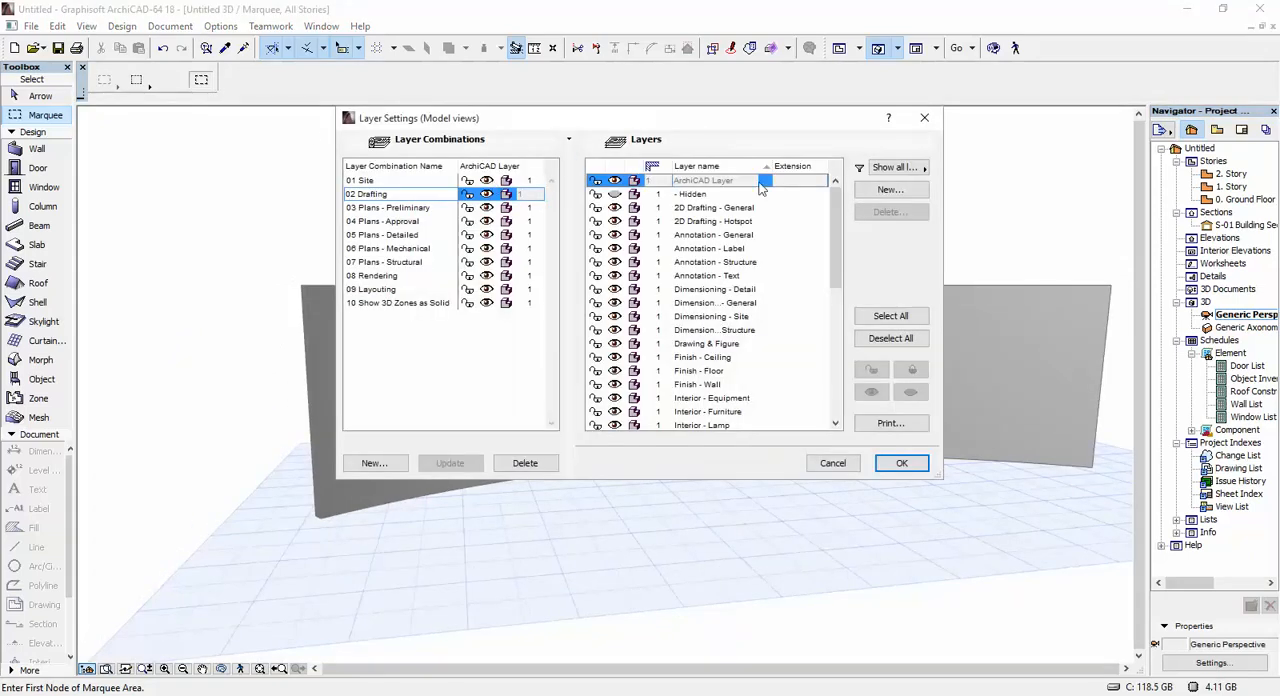
Add a new layer named 'openings' and close Layer Settings.
left_click(890, 190)
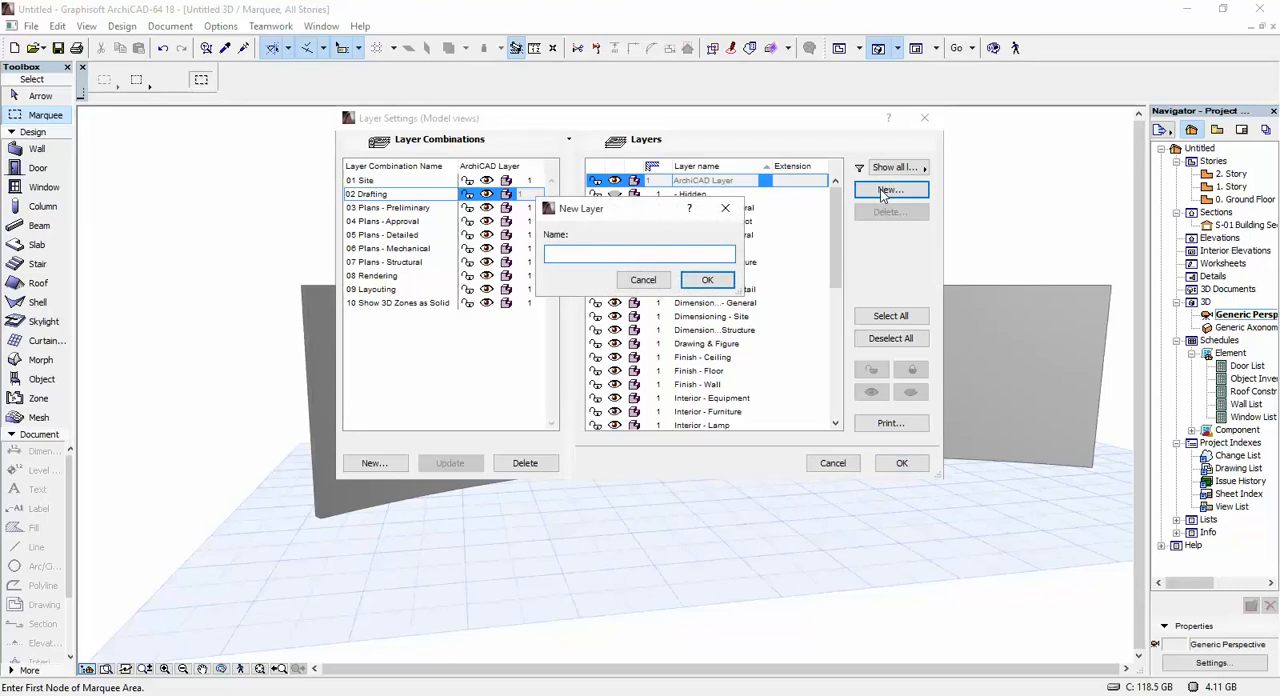
type("openings")
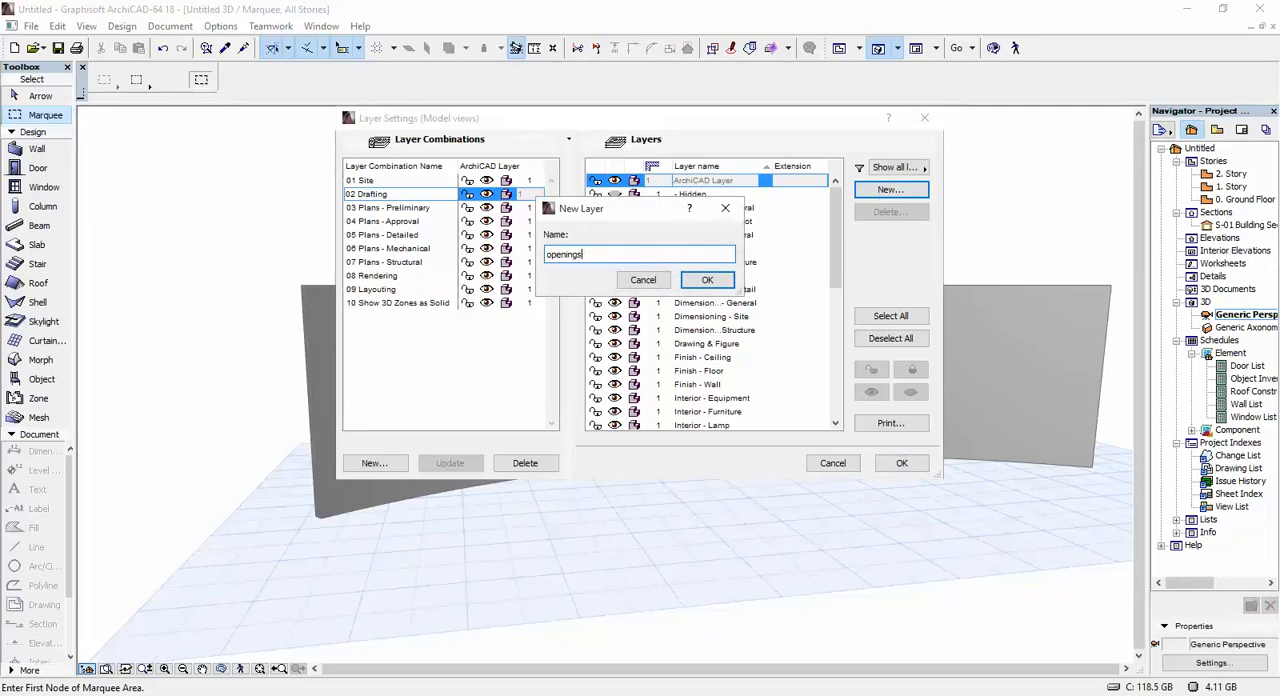
left_click(707, 279)
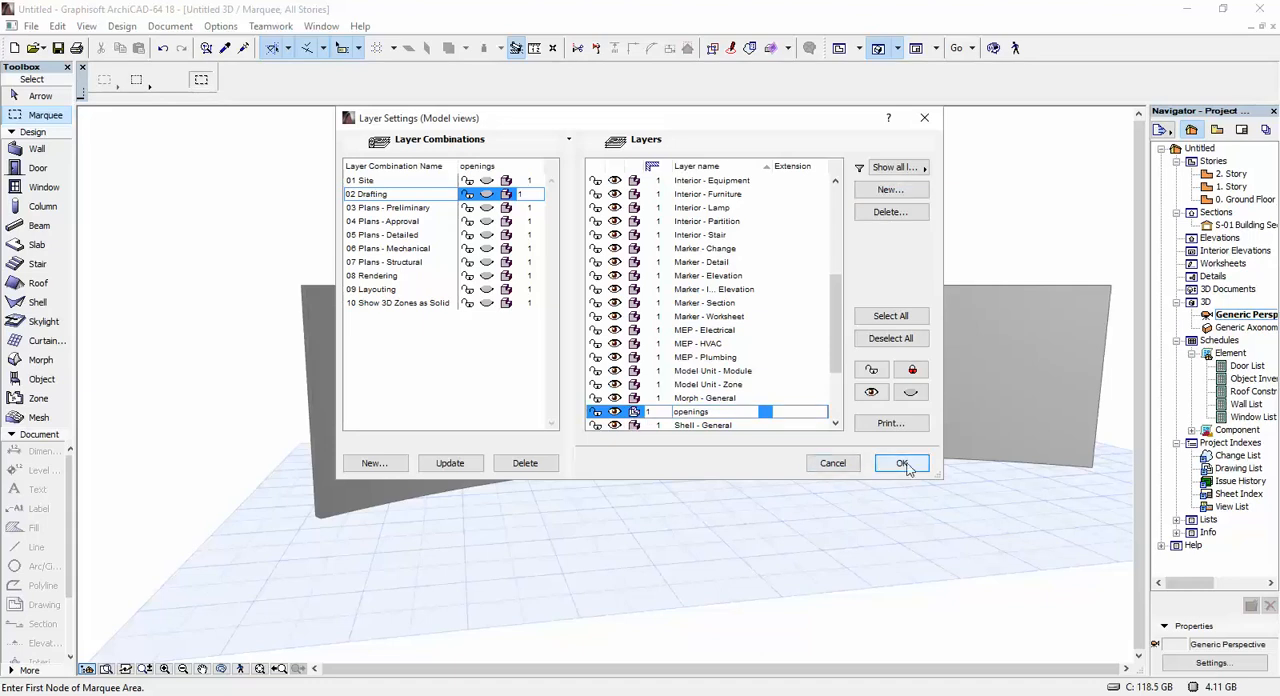
left_click(901, 463)
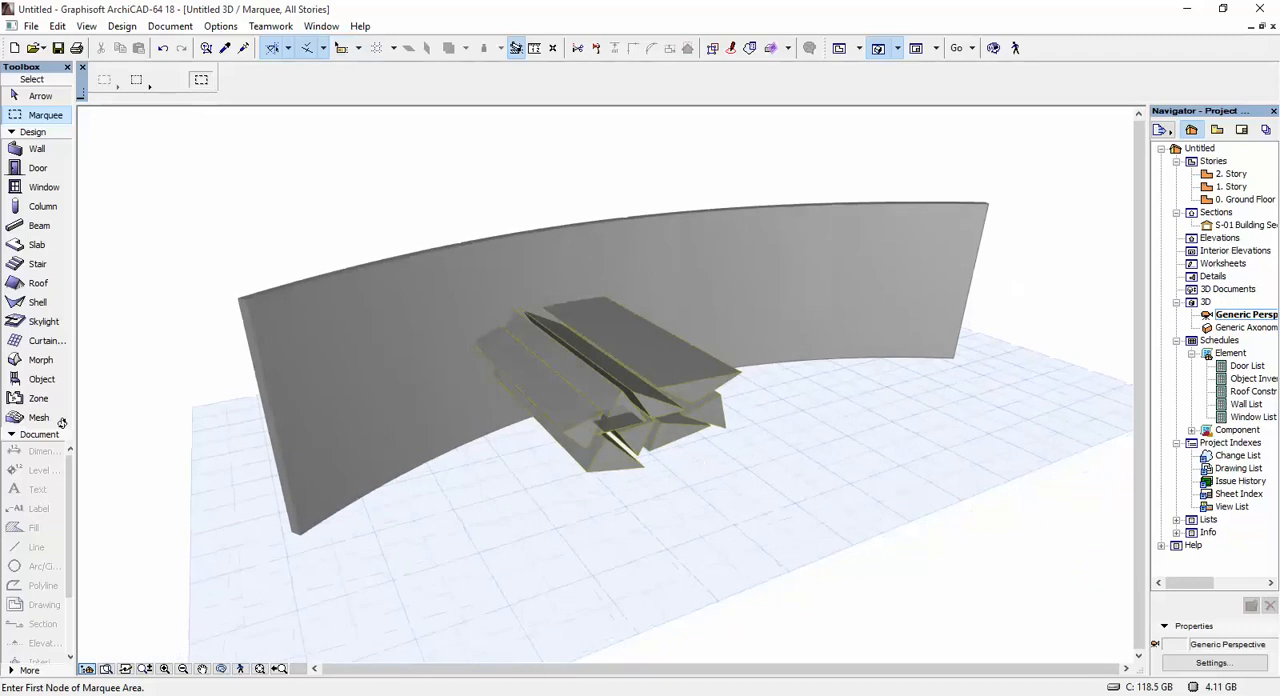
Select the eight triangular morph prisms for the 'openings' layer.
left_click(590, 380)
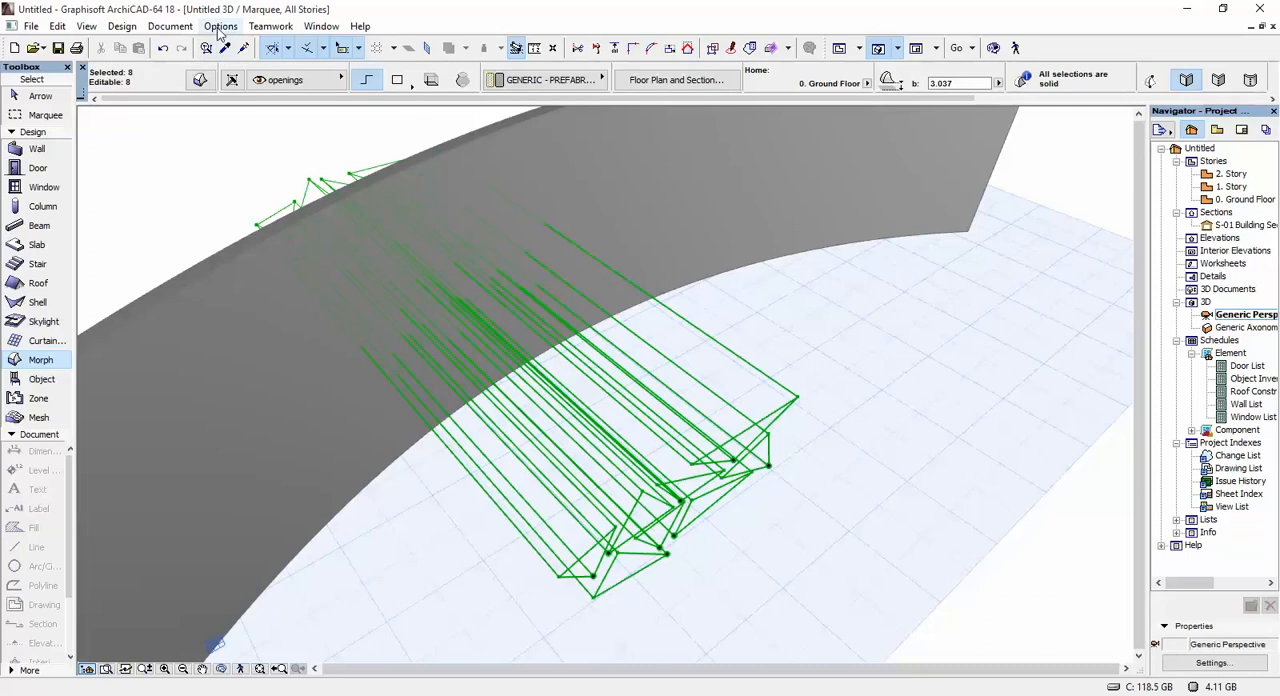
left_click(122, 26)
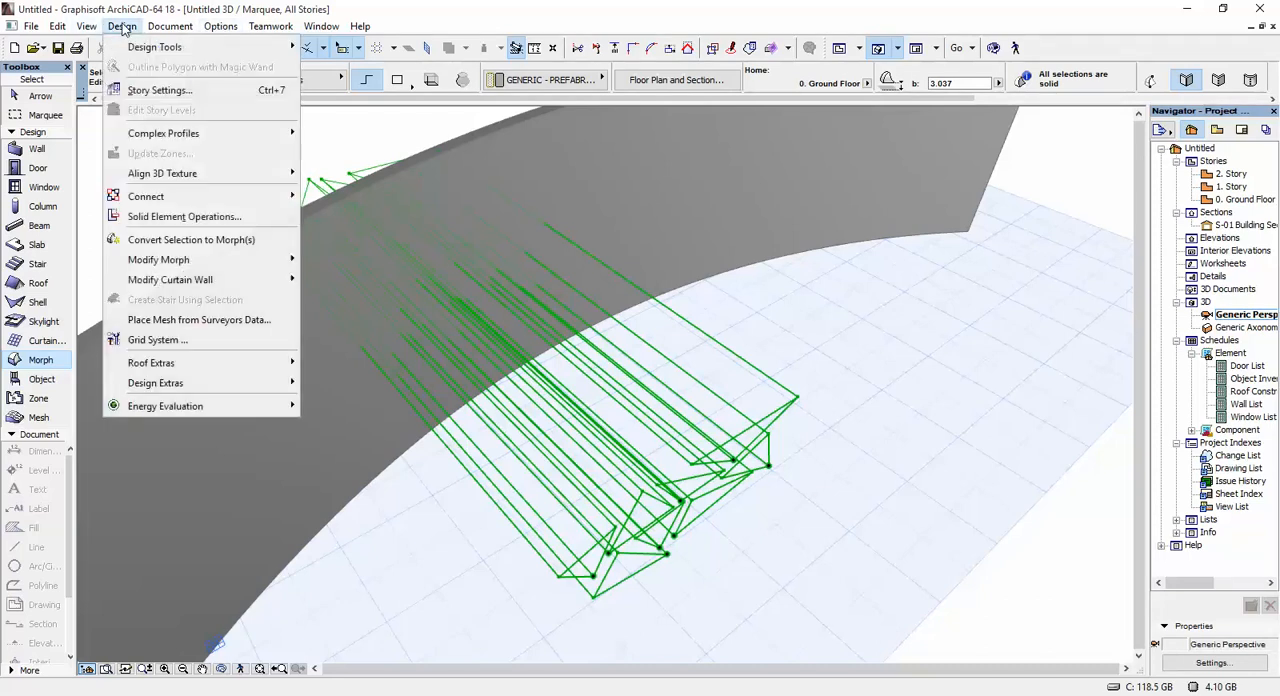
Run Solid Element Operations: prisms as operators, curved wall as target, Subtraction.
left_click(184, 216)
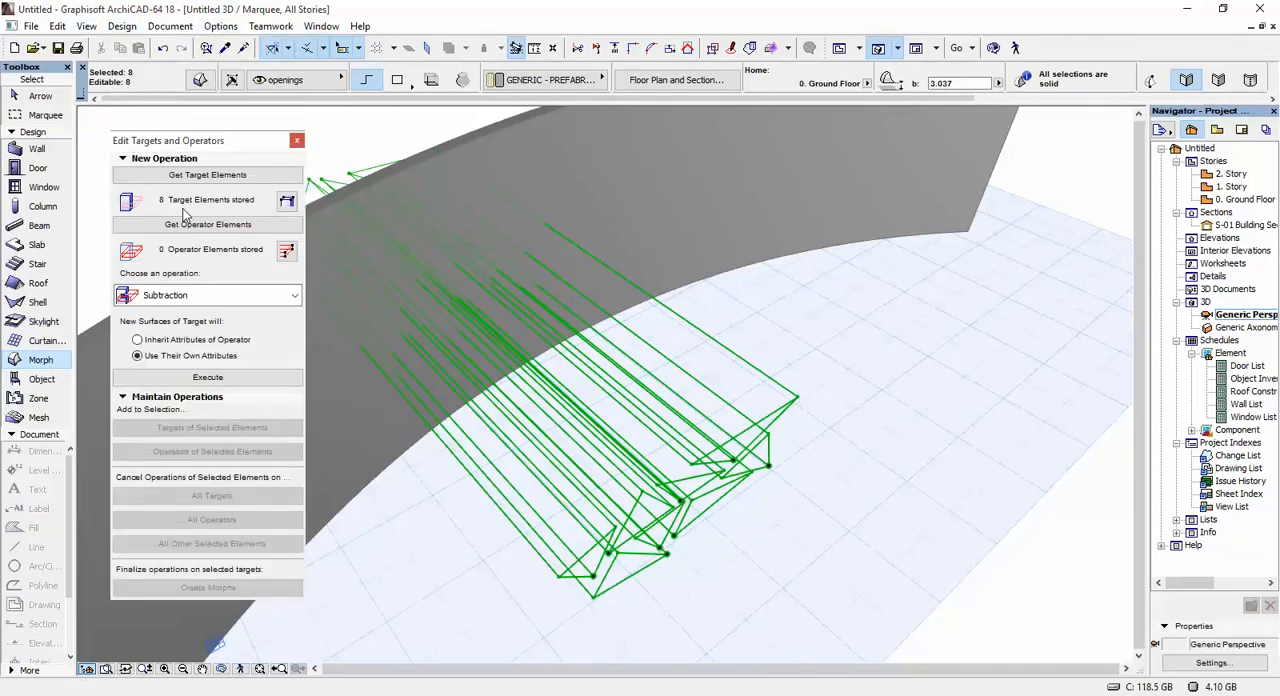
left_click(207, 224)
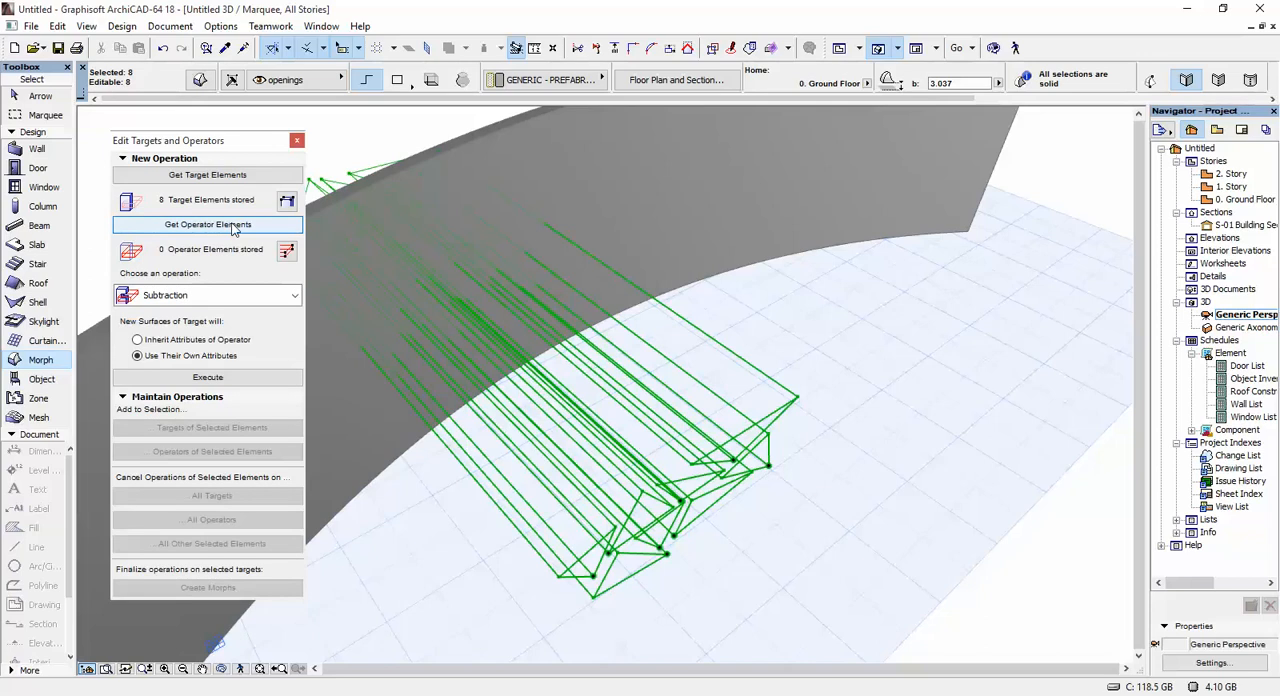
left_click(207, 224)
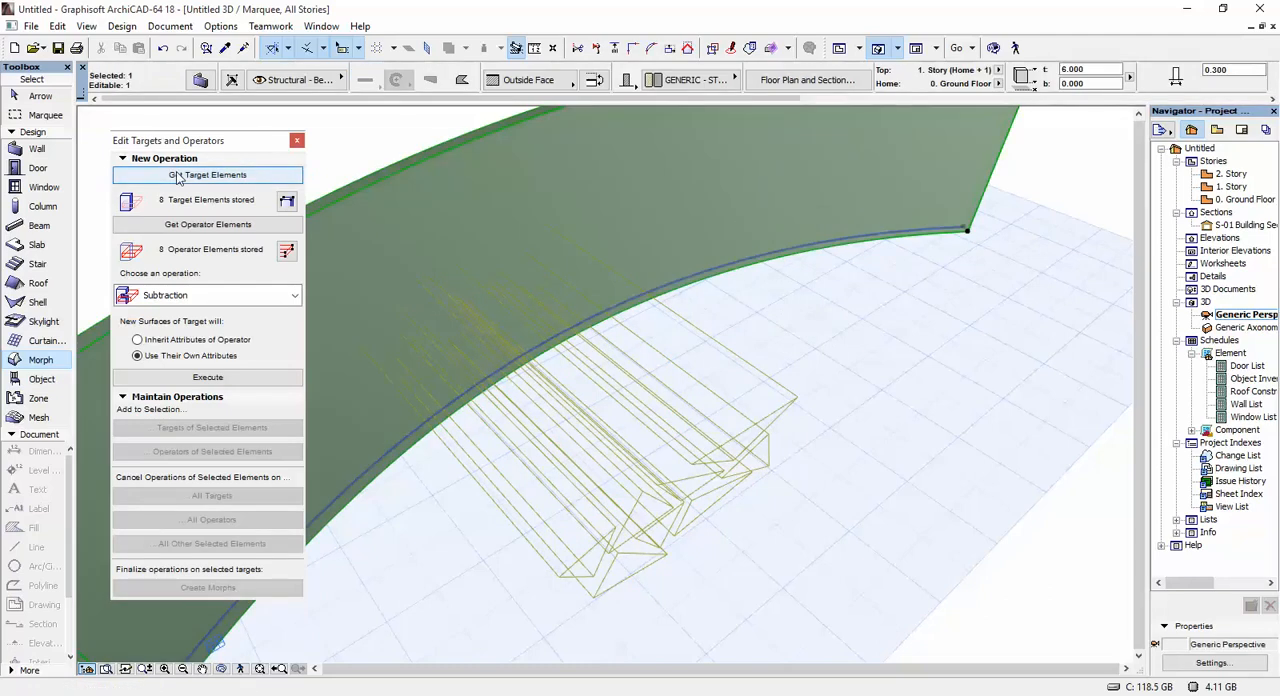
left_click(207, 174)
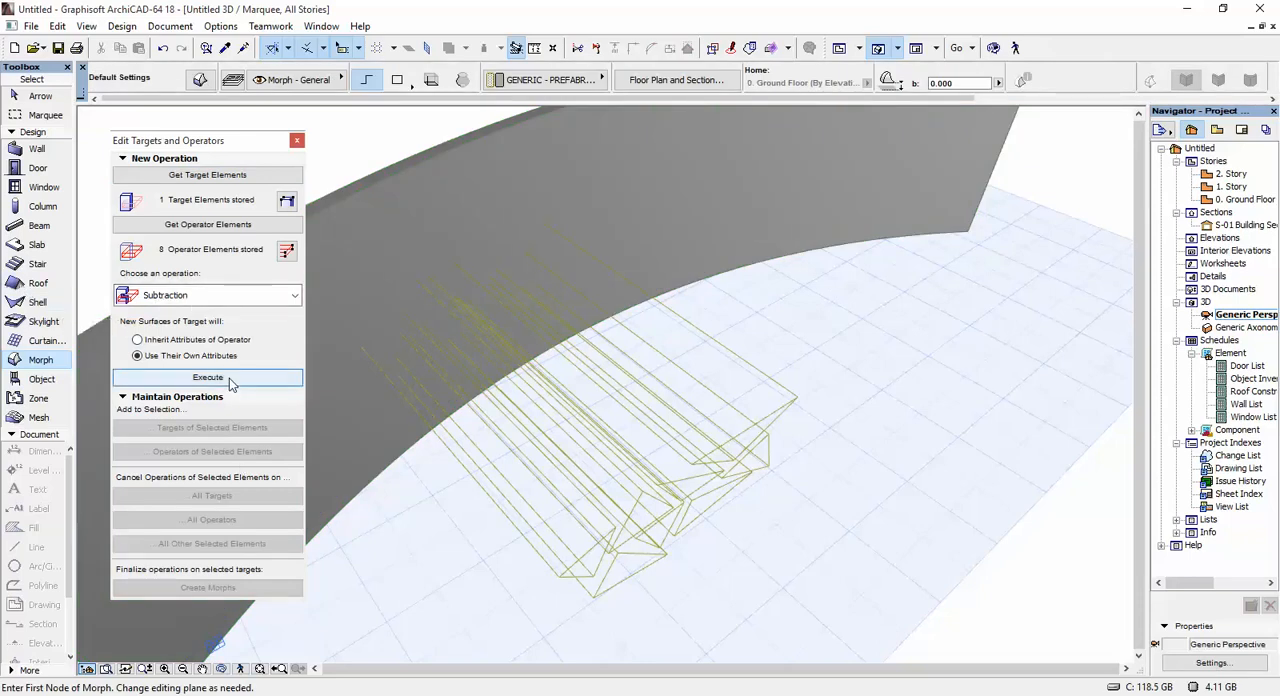
left_click(207, 377)
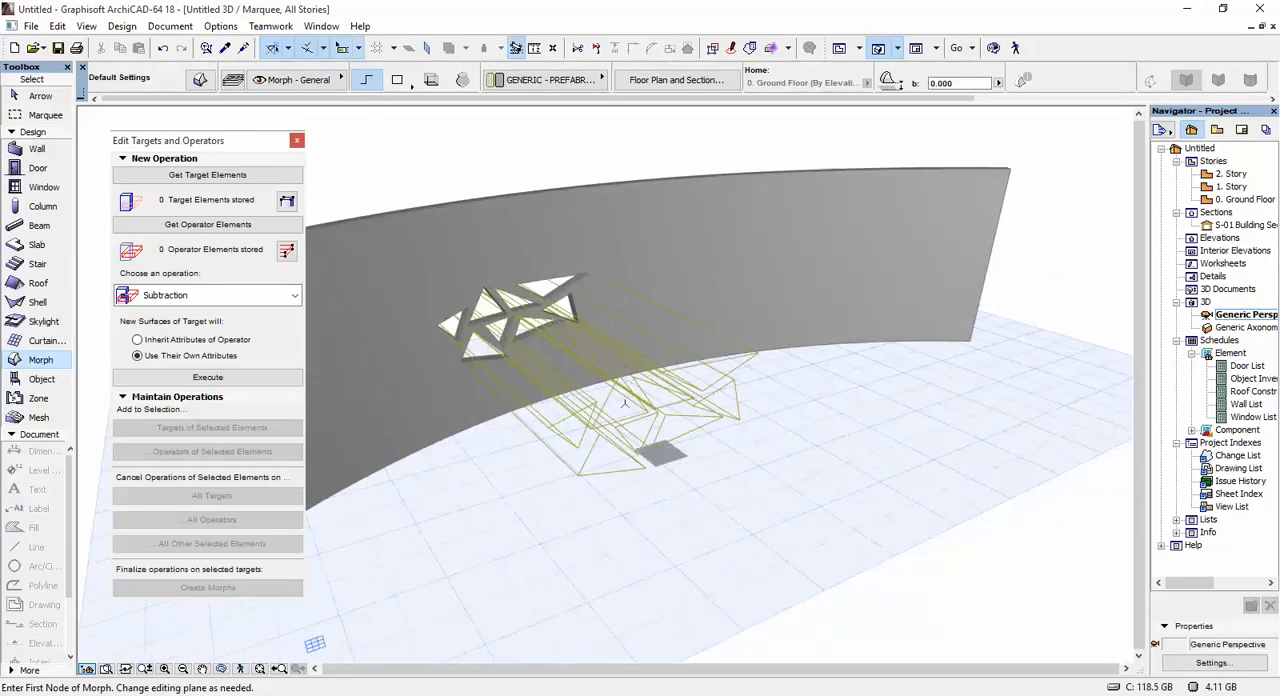
Turn off visibility of the 'openings' layer in Layer Settings.
left_click(220, 26)
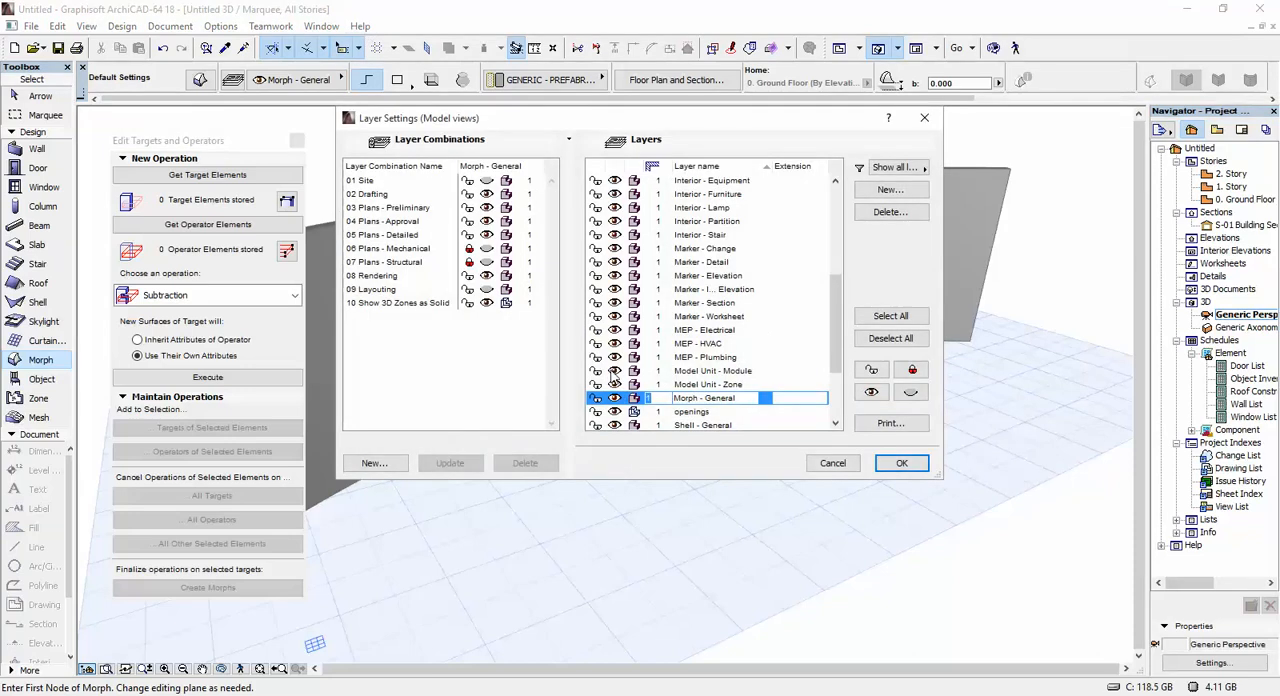
left_click(691, 411)
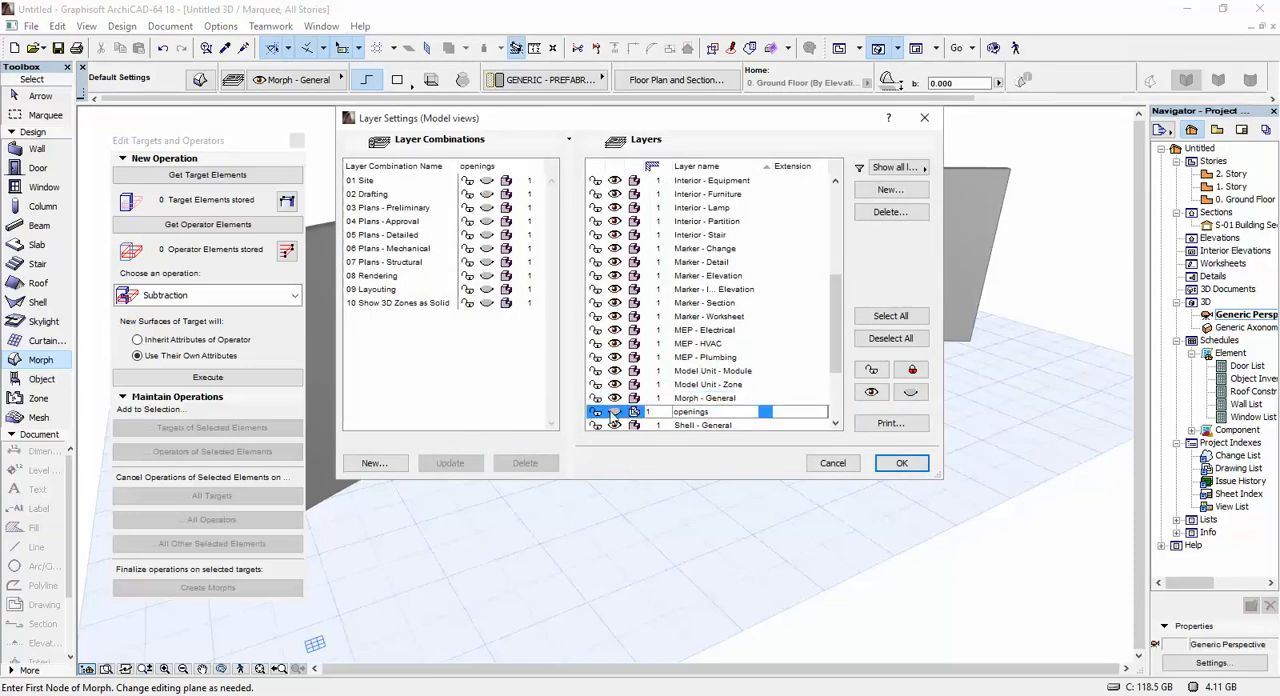
left_click(900, 462)
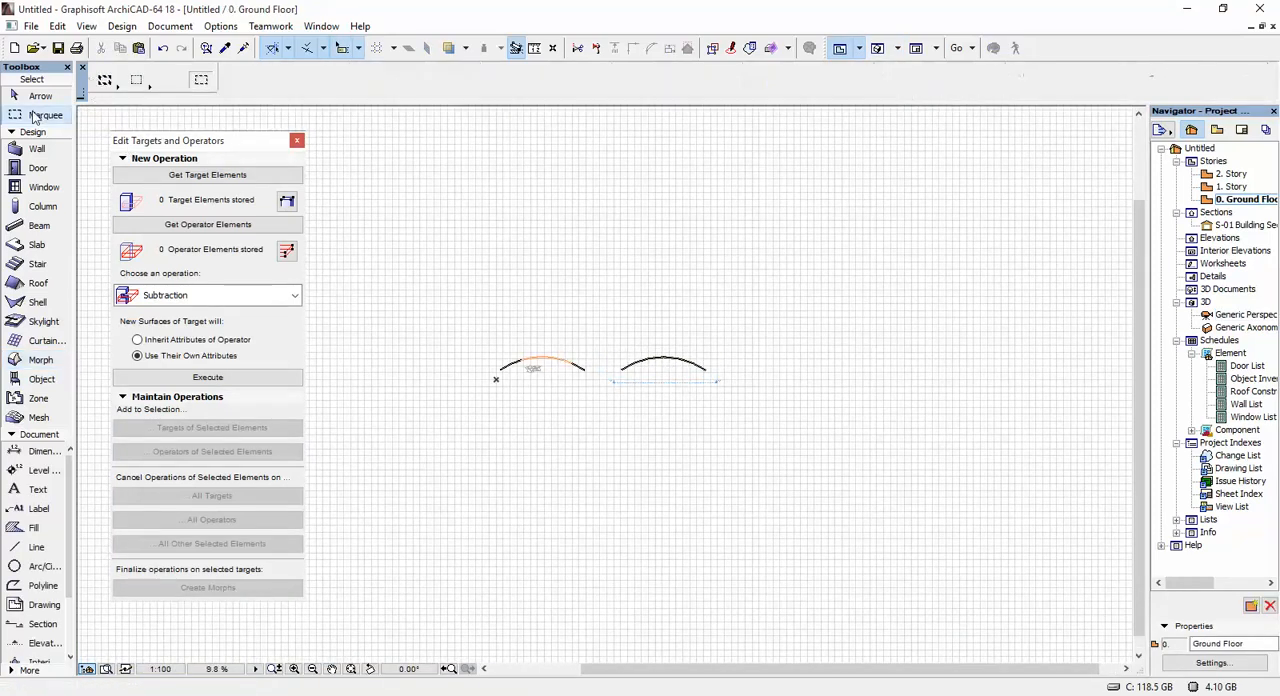
Pick the Marquee tool to enclose both curved walls for 3D.
left_click(45, 114)
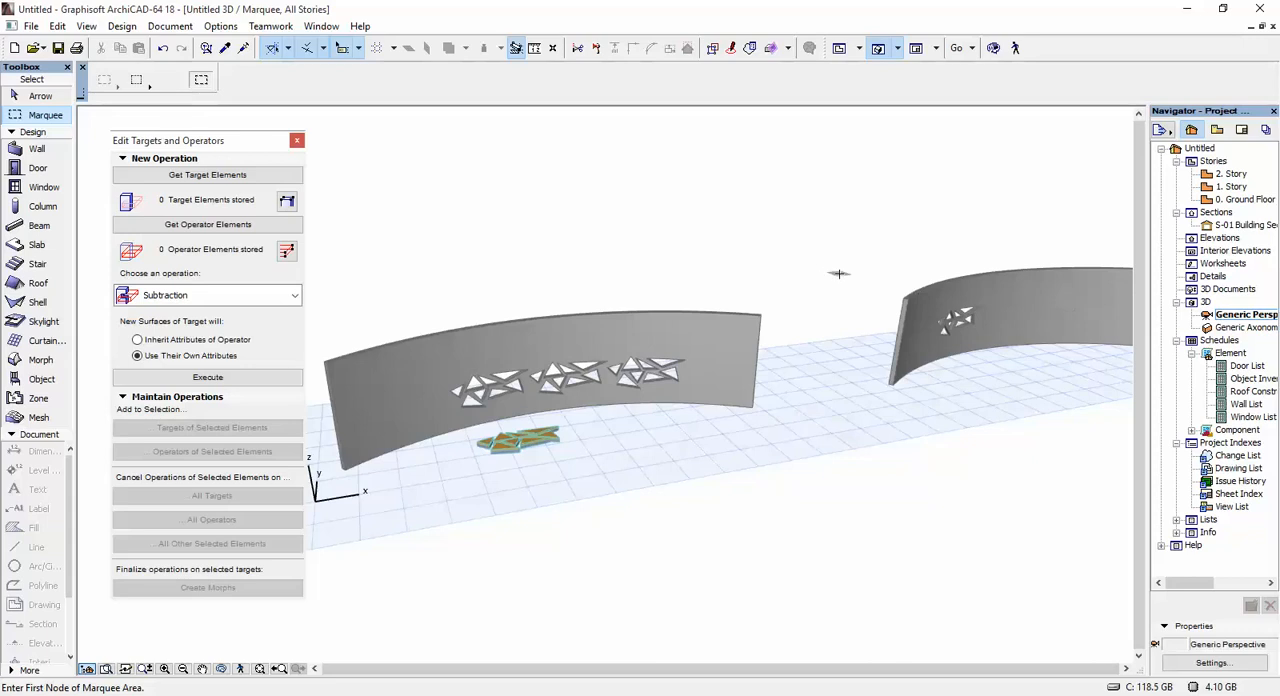
mouse_move(870, 280)
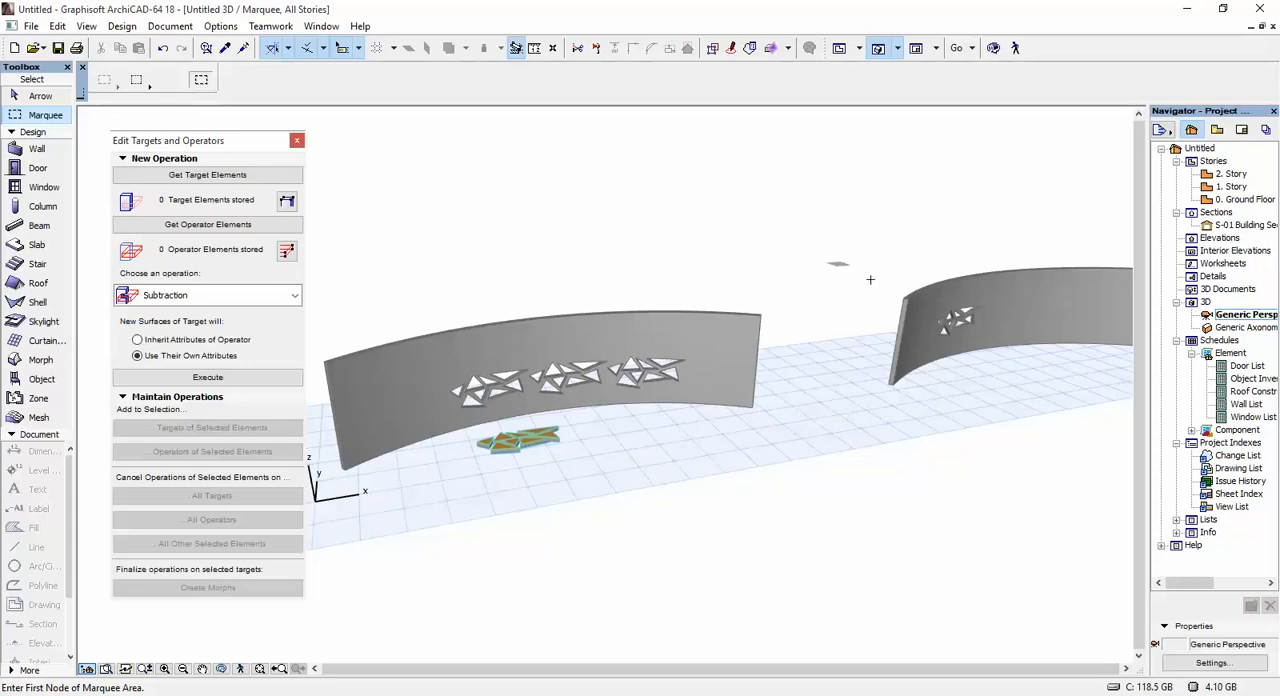